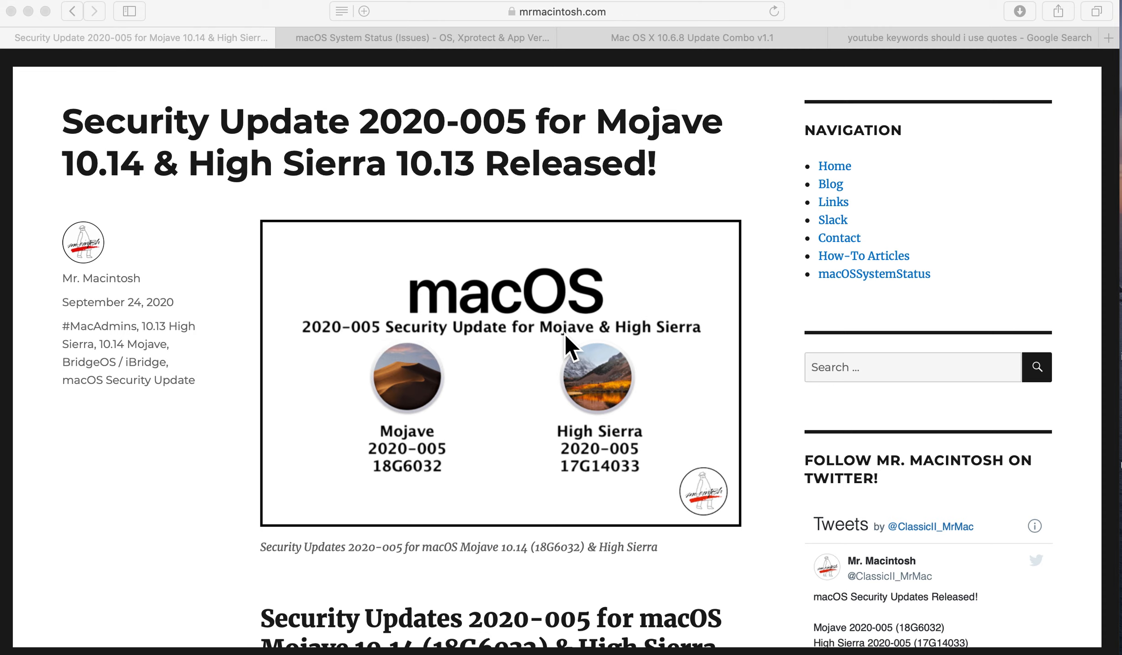
pyautogui.moveTo(578, 339)
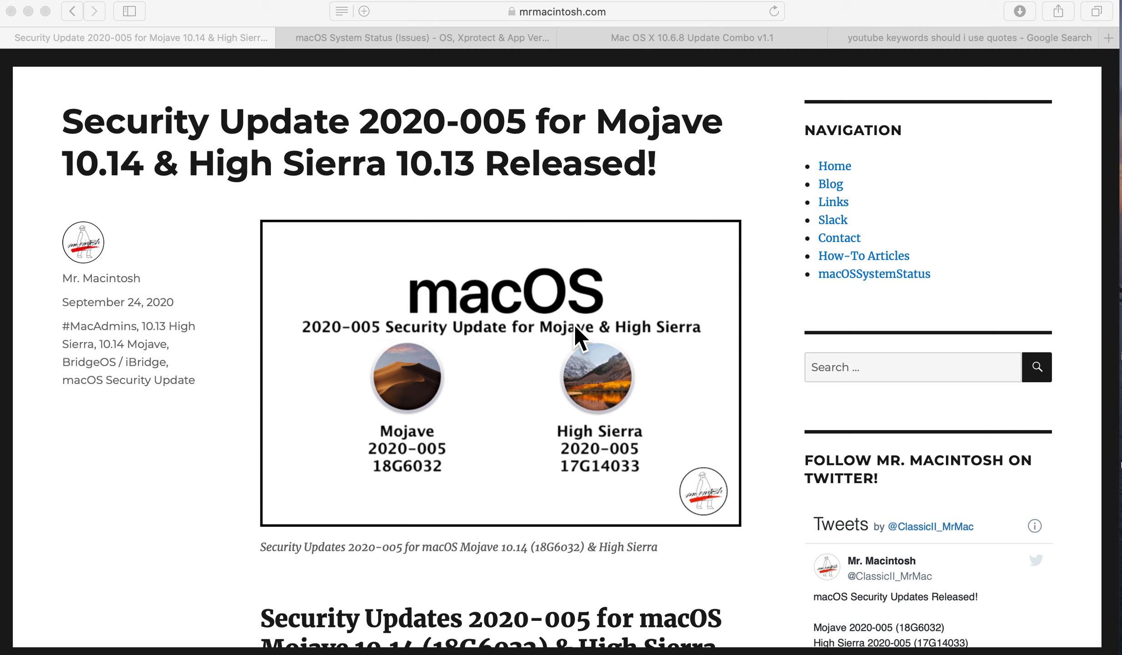
# Scroll the article down to the heading on 2020-005 reverting the --ignore flag changes
pyautogui.scroll(-3)
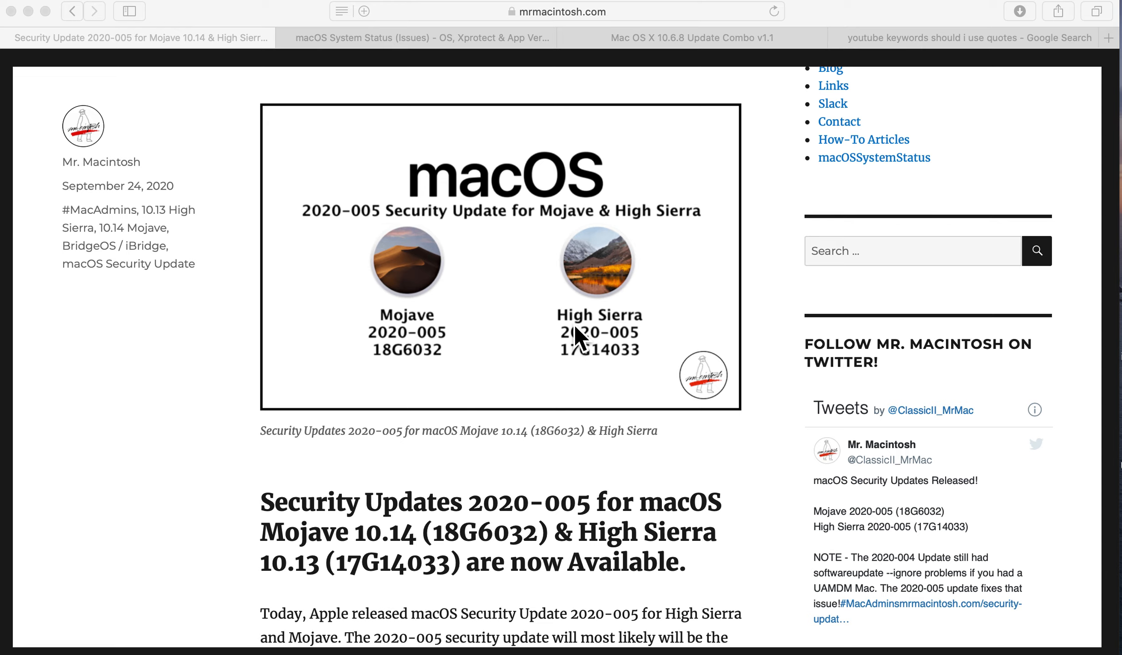
pyautogui.scroll(-3)
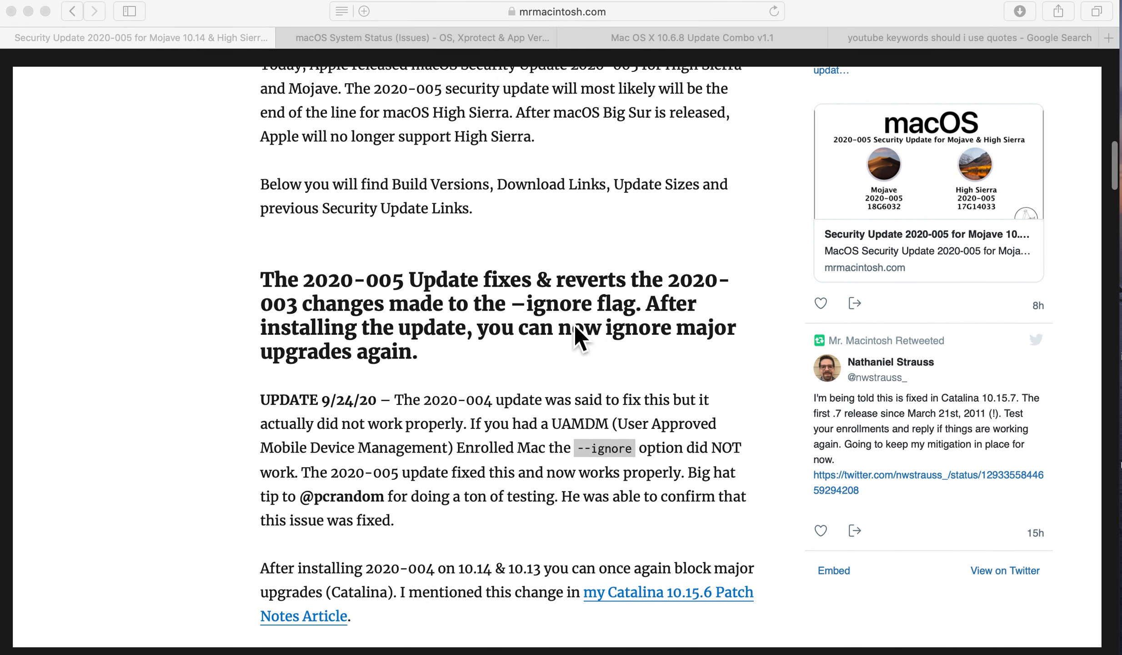
pyautogui.scroll(-3)
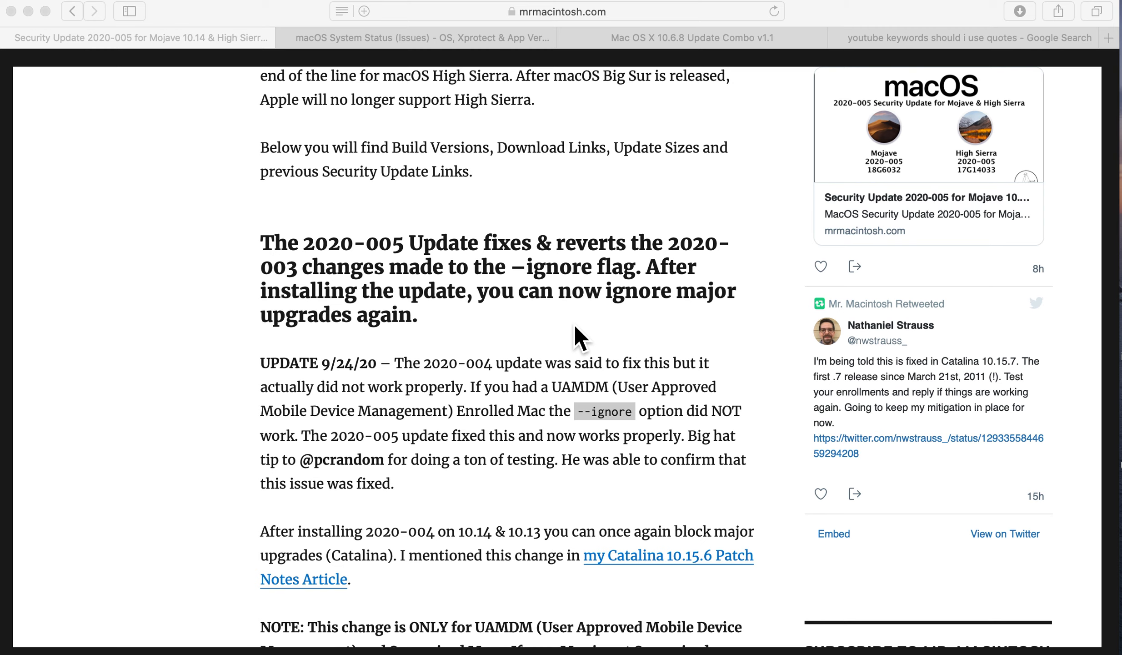
pyautogui.scroll(-3)
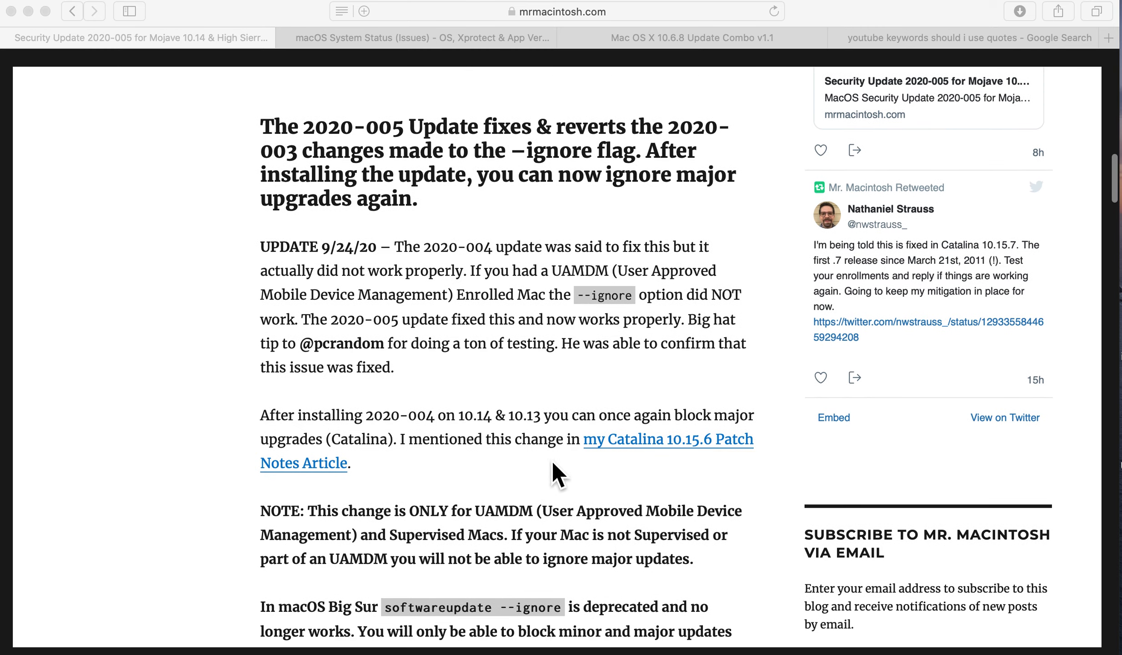
pyautogui.scroll(-3)
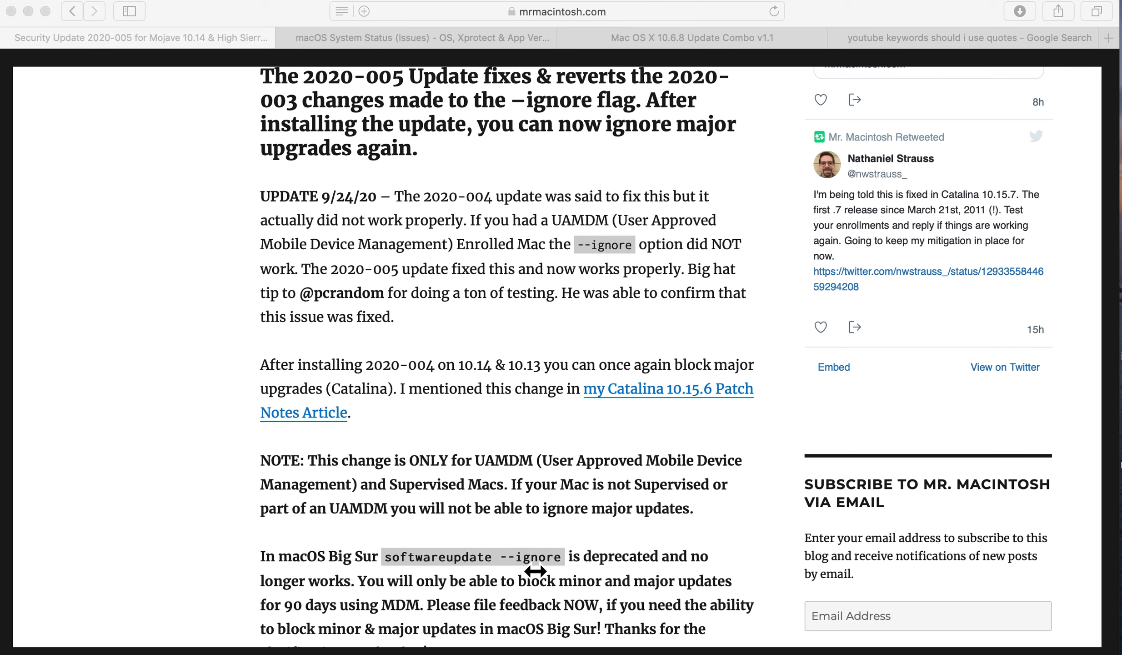
pyautogui.moveTo(546, 583)
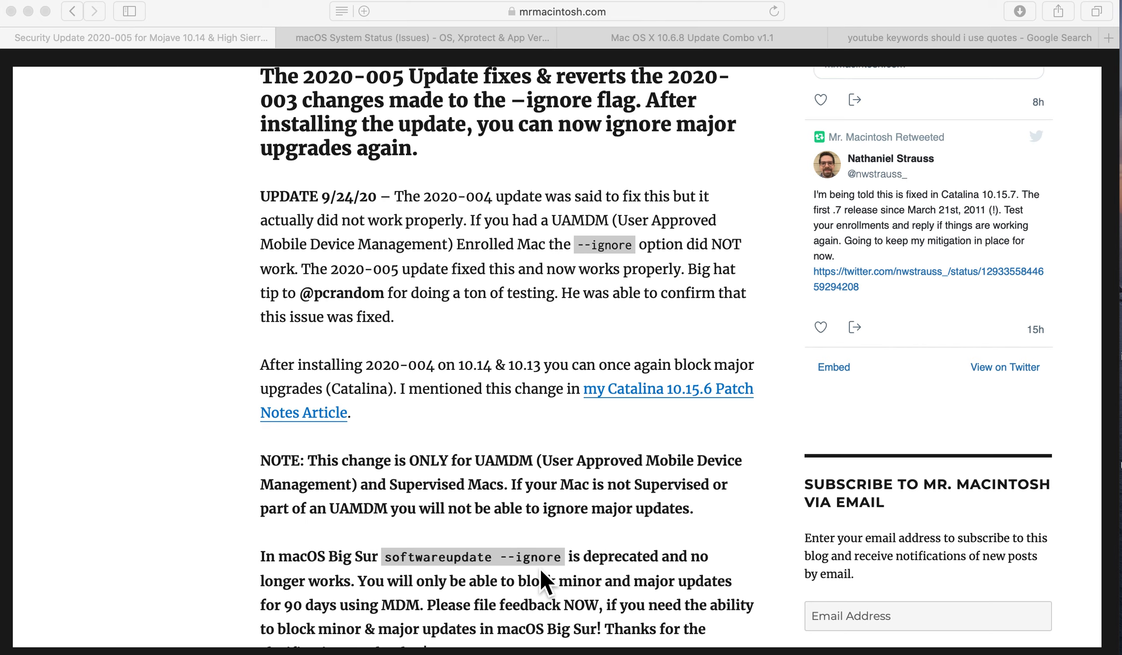
pyautogui.moveTo(461, 587)
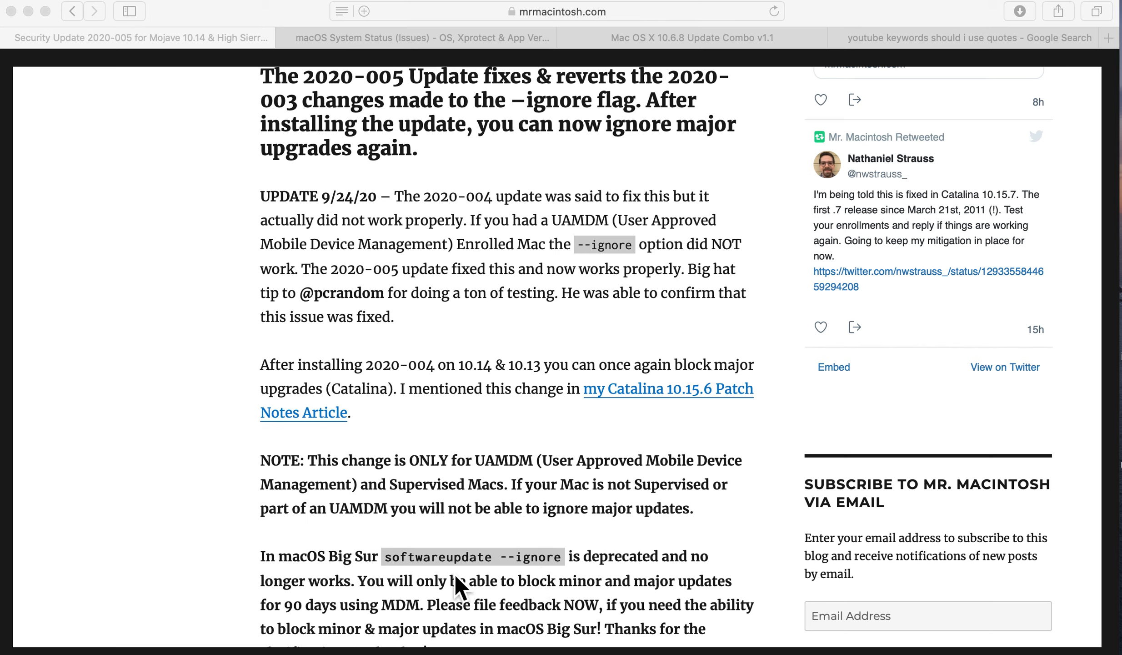
pyautogui.moveTo(540, 586)
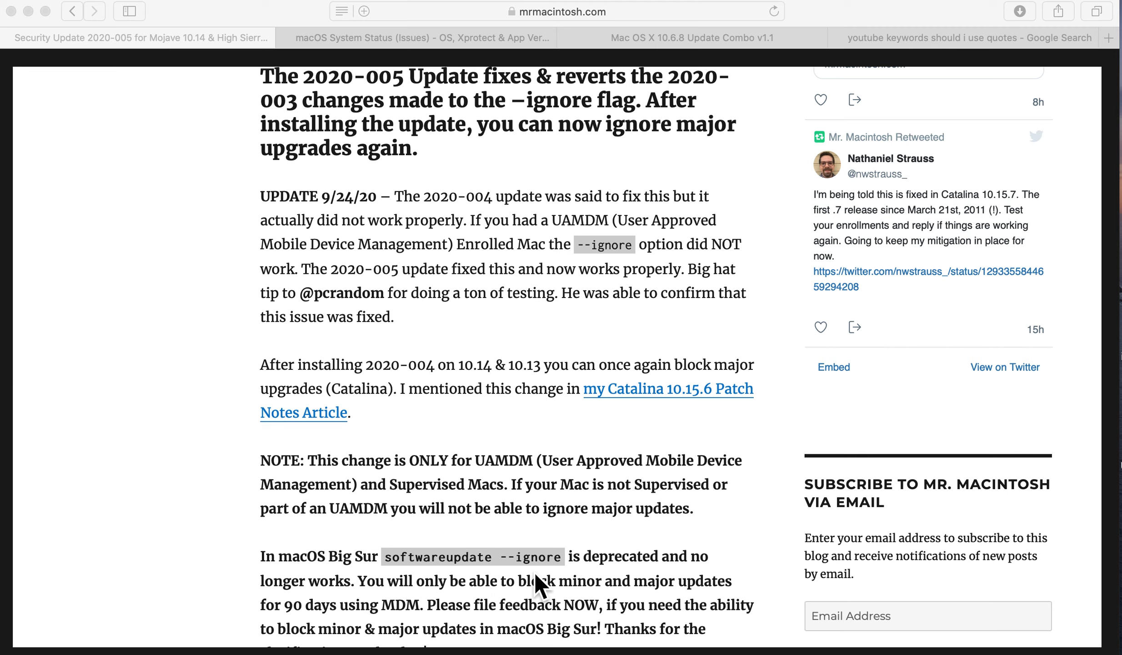
pyautogui.moveTo(375, 391)
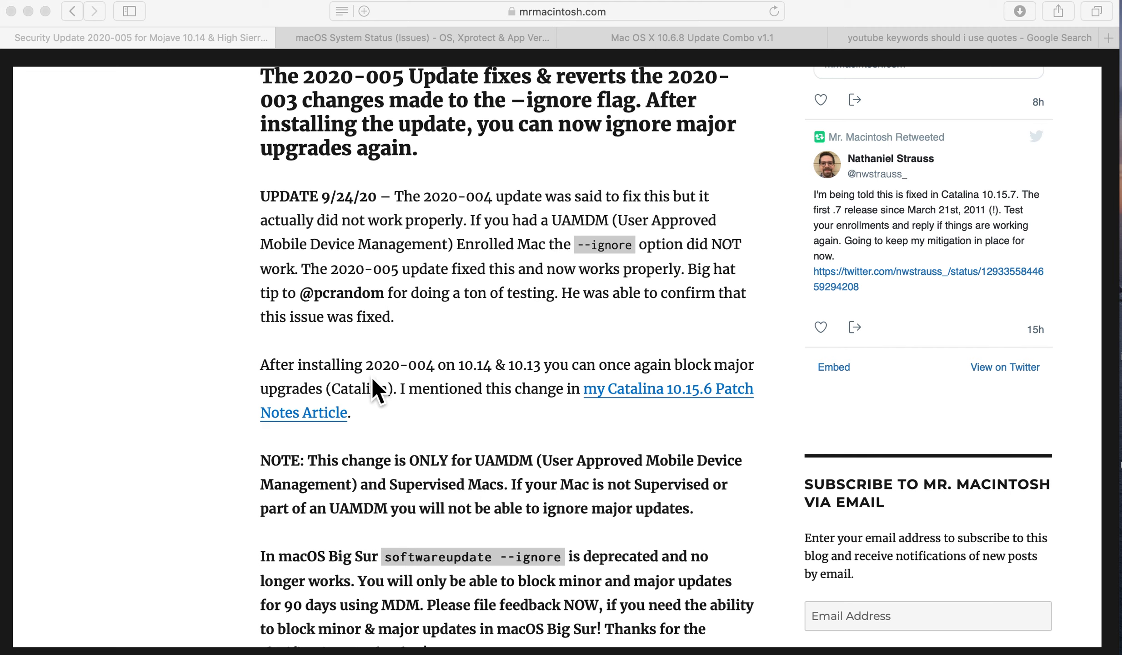
pyautogui.moveTo(426, 390)
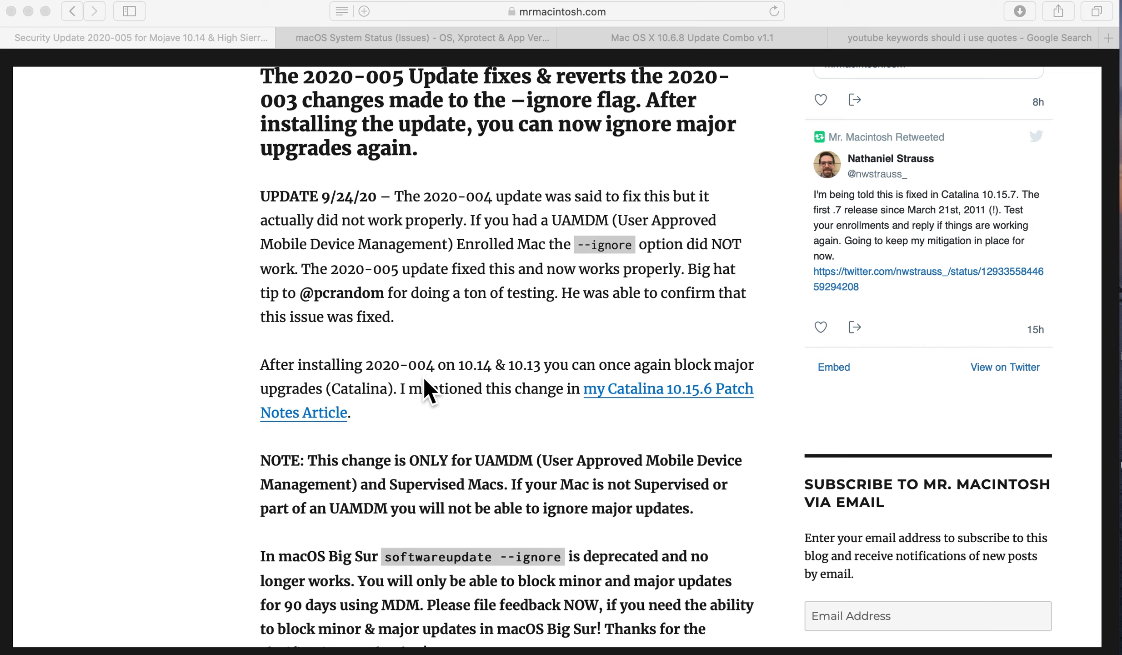
pyautogui.moveTo(476, 260)
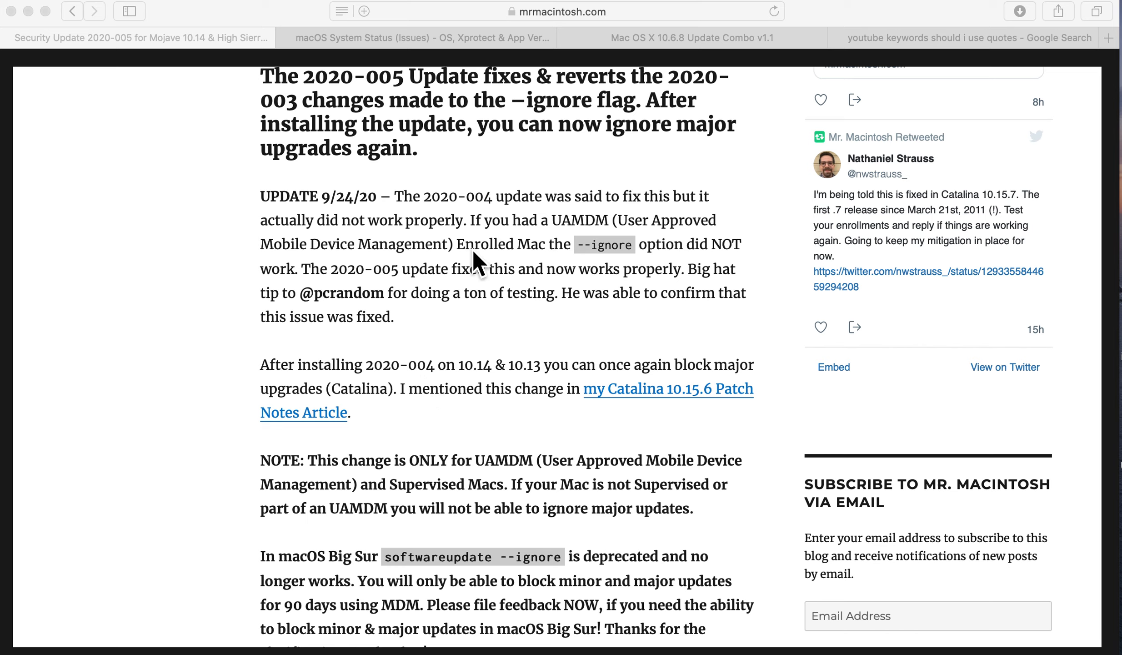
pyautogui.scroll(-3)
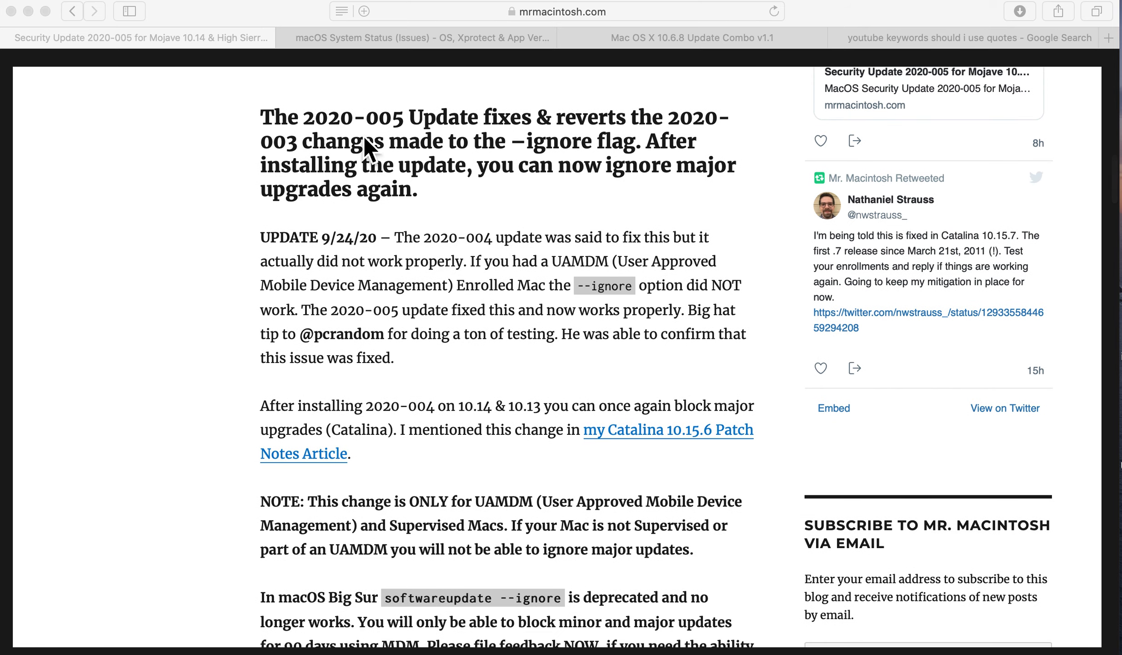
pyautogui.moveTo(415, 146)
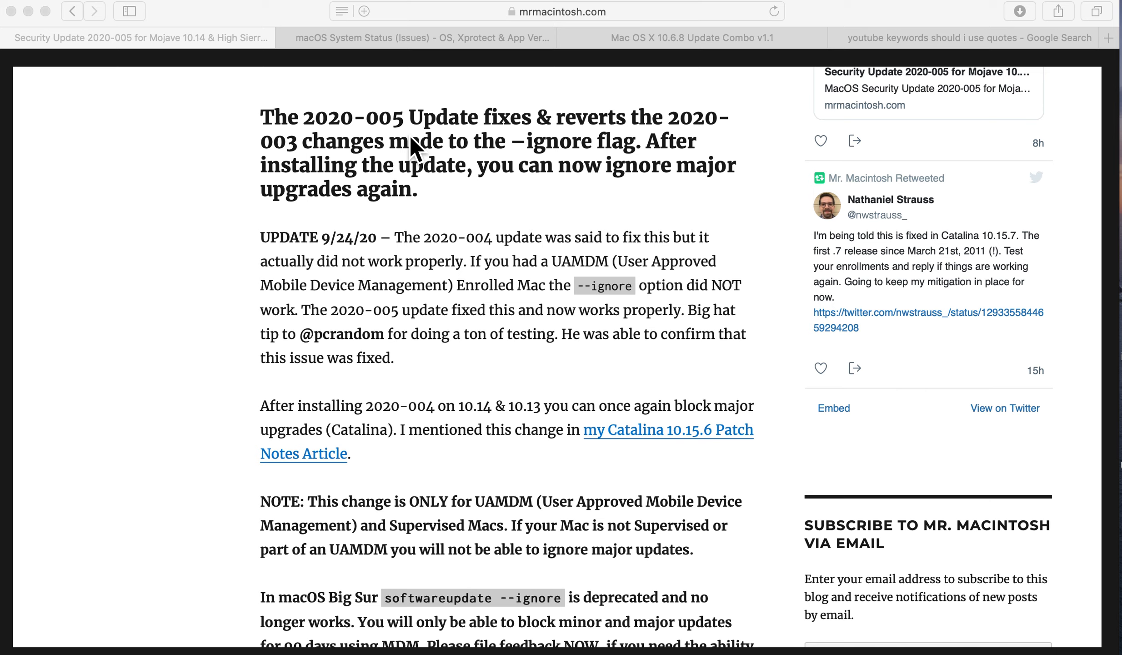
pyautogui.moveTo(466, 629)
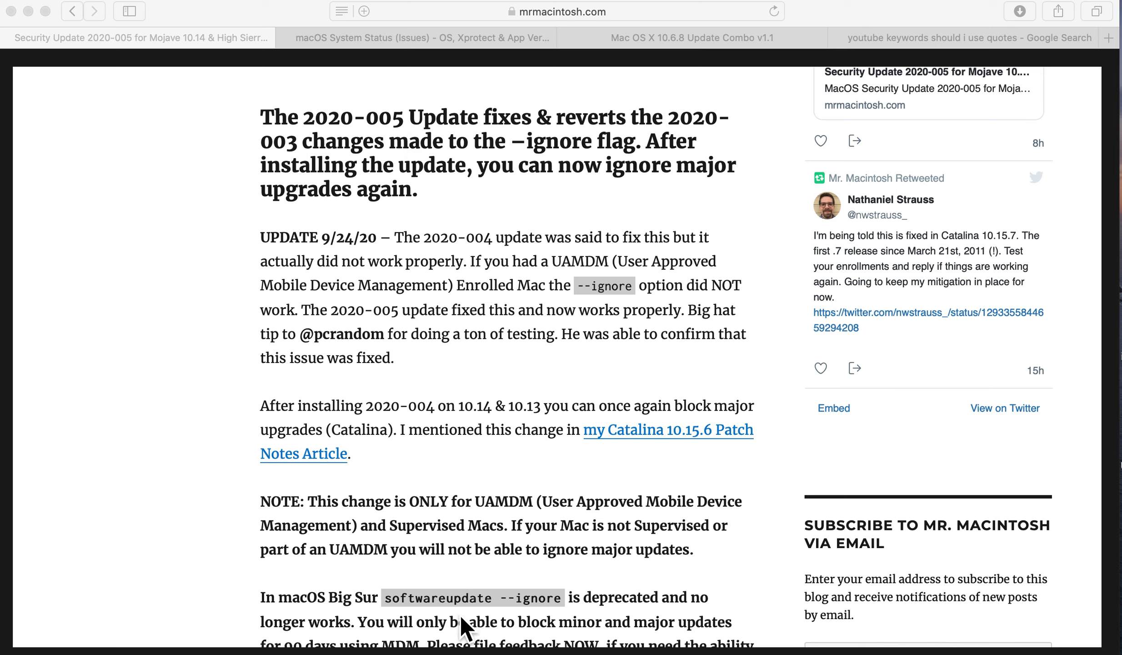
pyautogui.moveTo(544, 624)
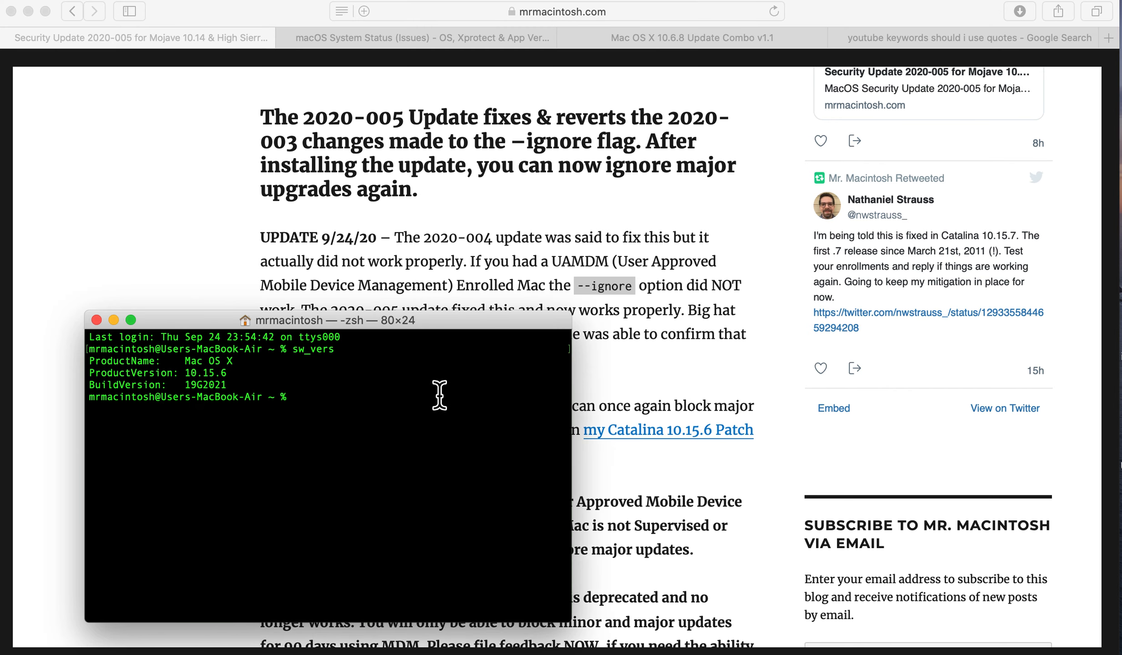
# Run sudo softwareupdate --ignore "macOS Catalina", which returns an empty ignored list and a deprecation warning
pyautogui.write('sudo softwareupdate --ignore')
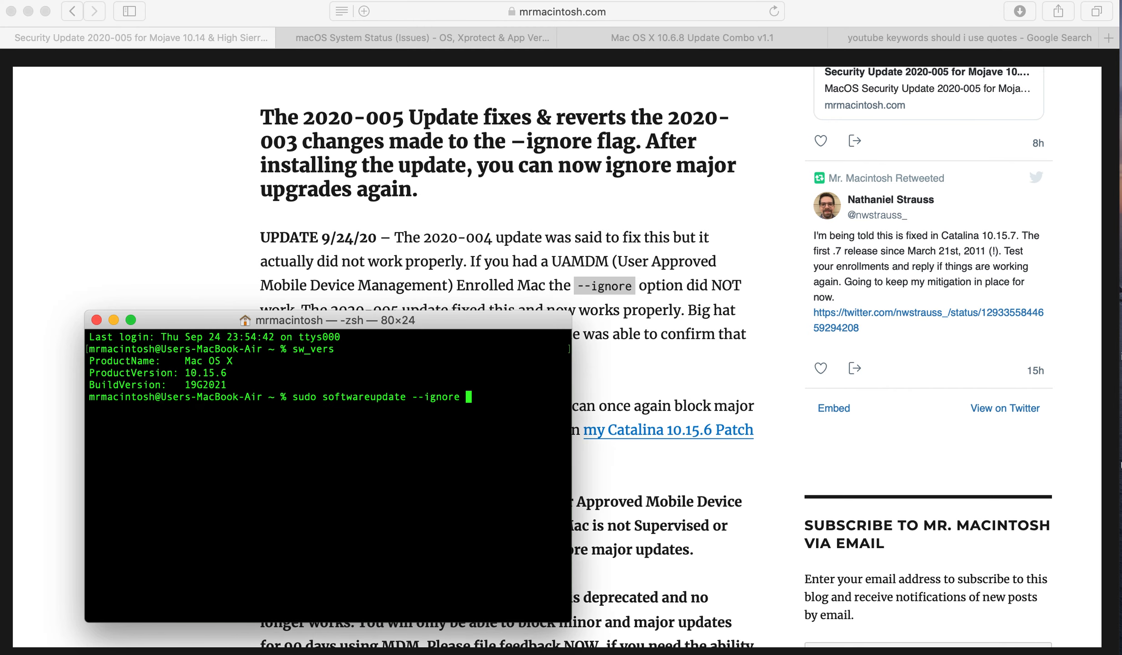
pyautogui.write('"macOS Catalina')
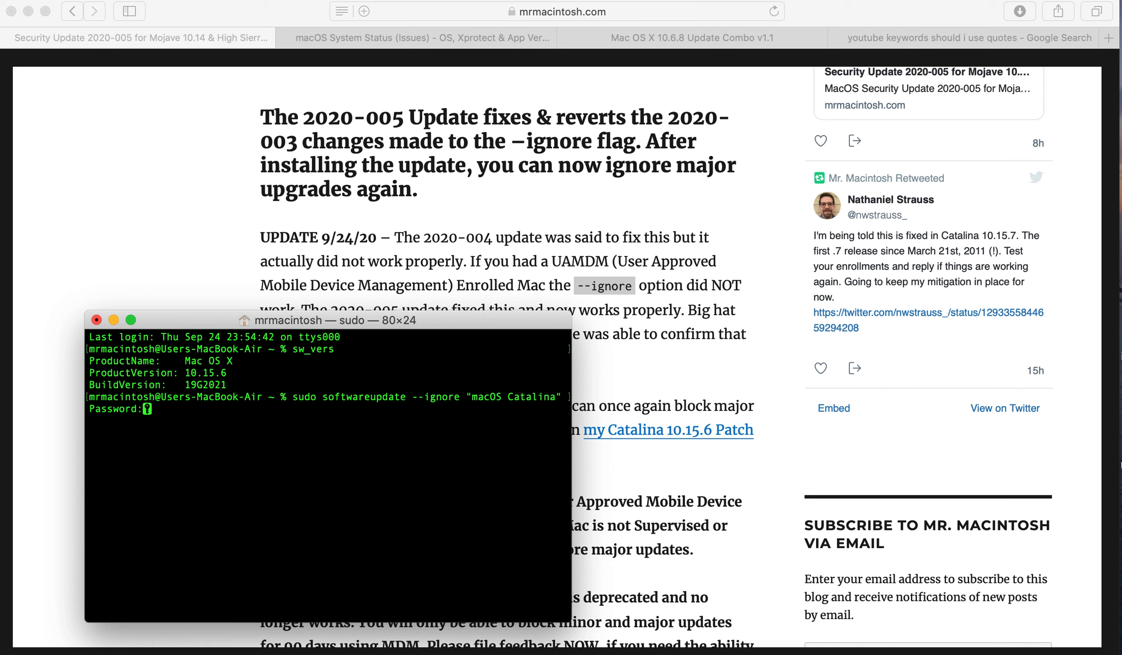
pyautogui.press('Return')
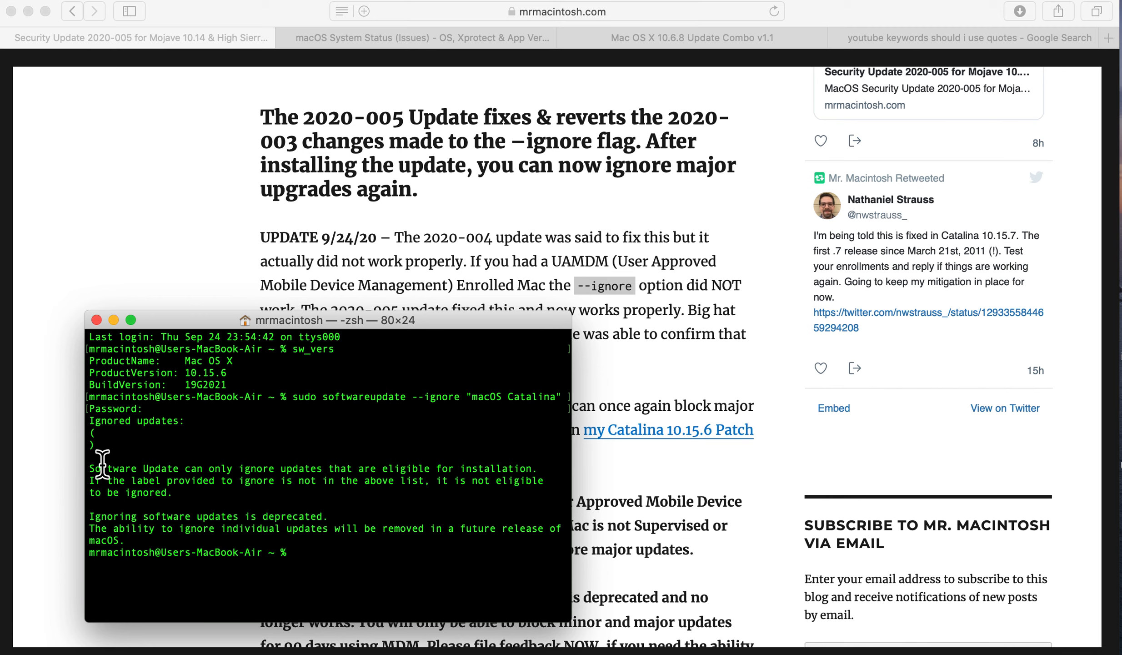
pyautogui.moveTo(129, 549)
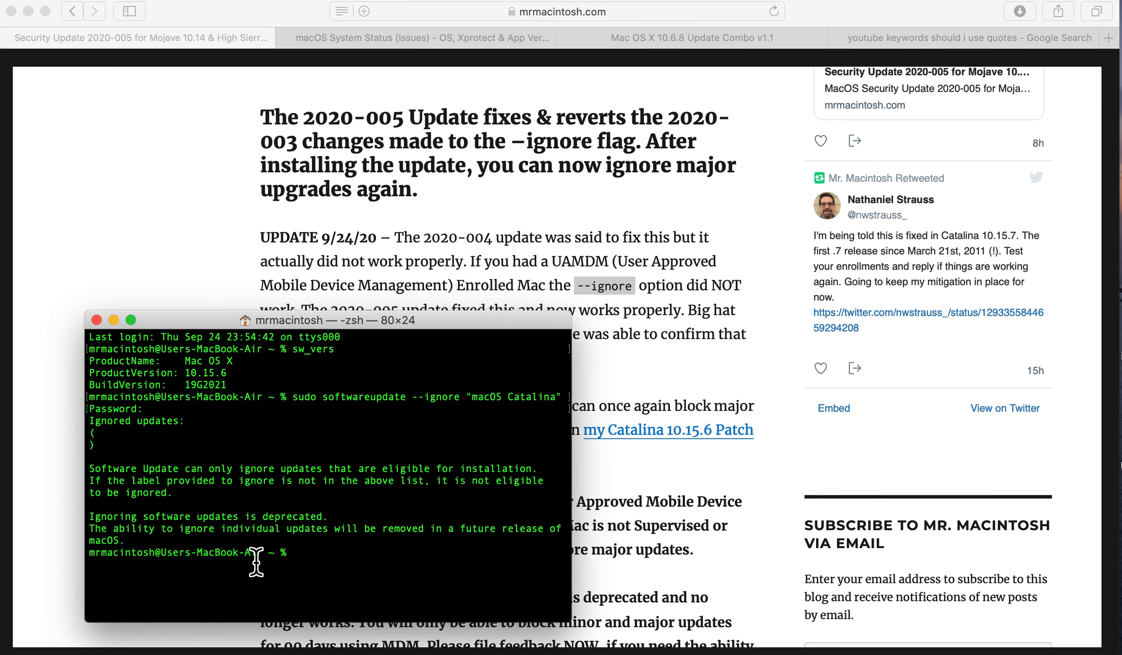
pyautogui.moveTo(459, 573)
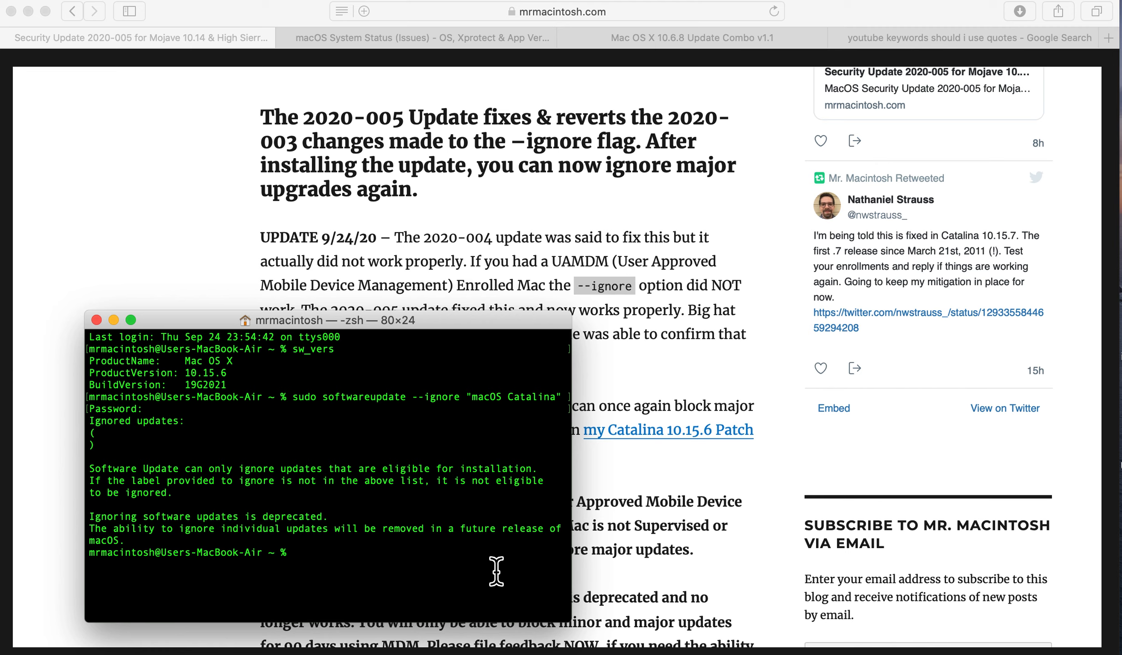
pyautogui.moveTo(517, 457)
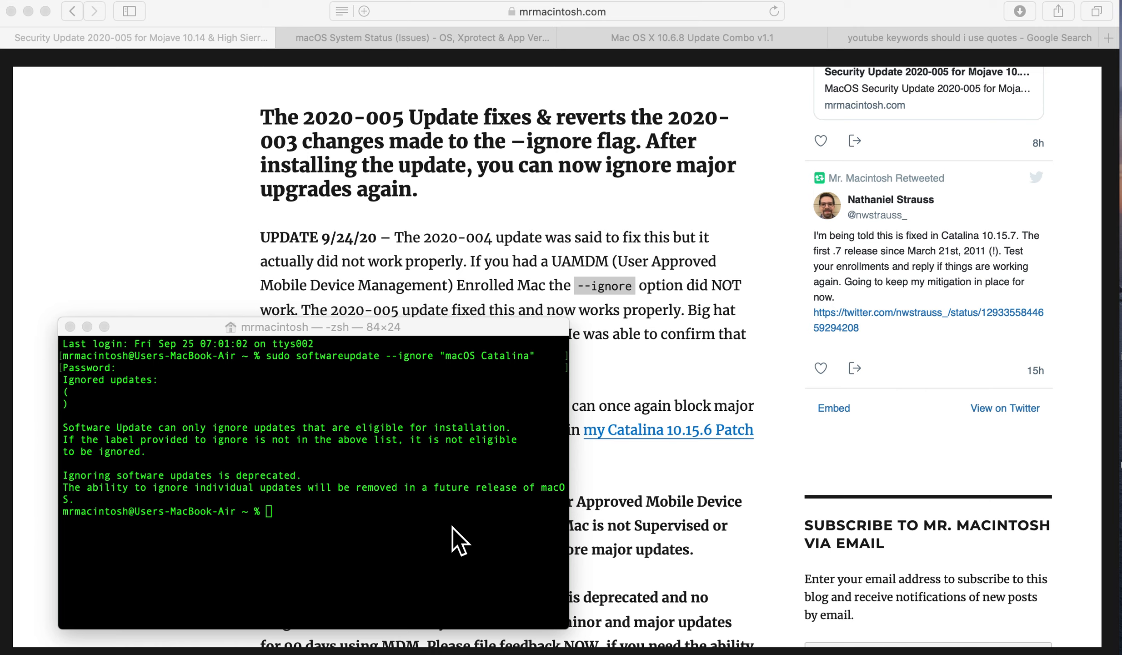
# Run sudo softwareupdate --ignore "macOS Catalina 10.15.7 Update" and highlight the ignored update name
pyautogui.write('S')
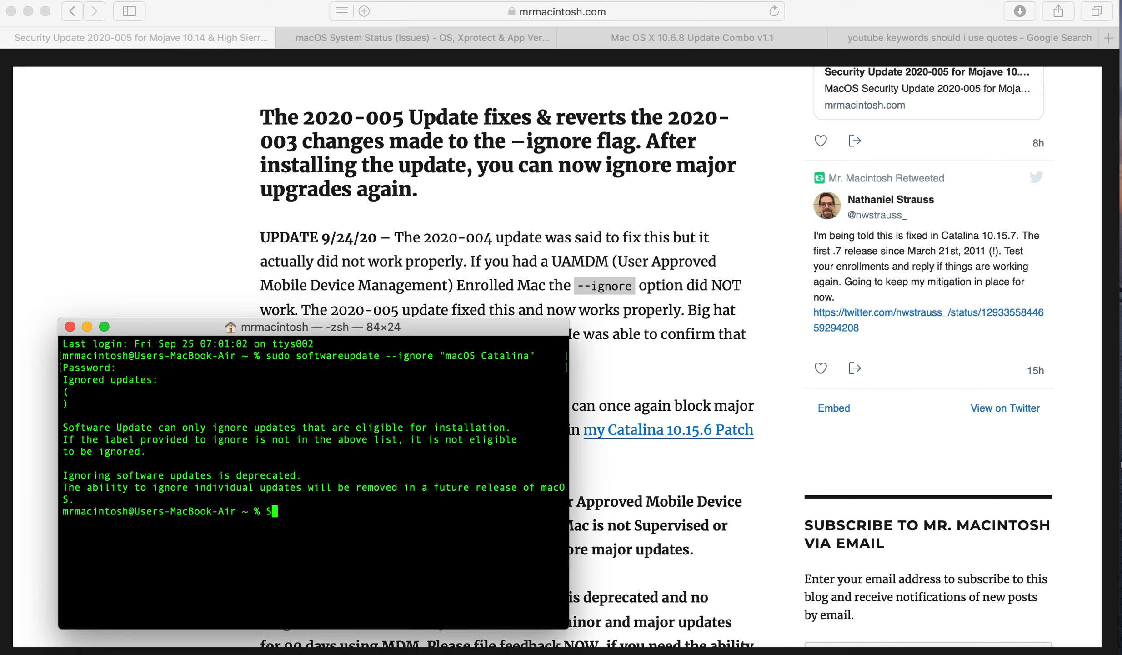
pyautogui.write('udo softwareupdate')
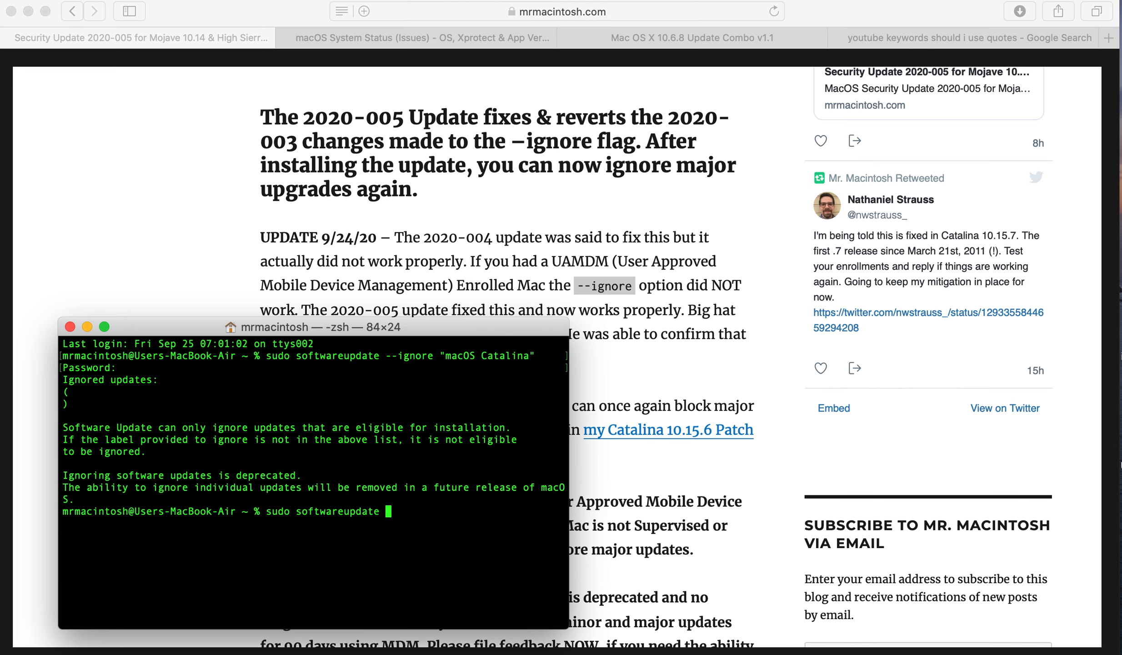
pyautogui.write('--ignore "macOS')
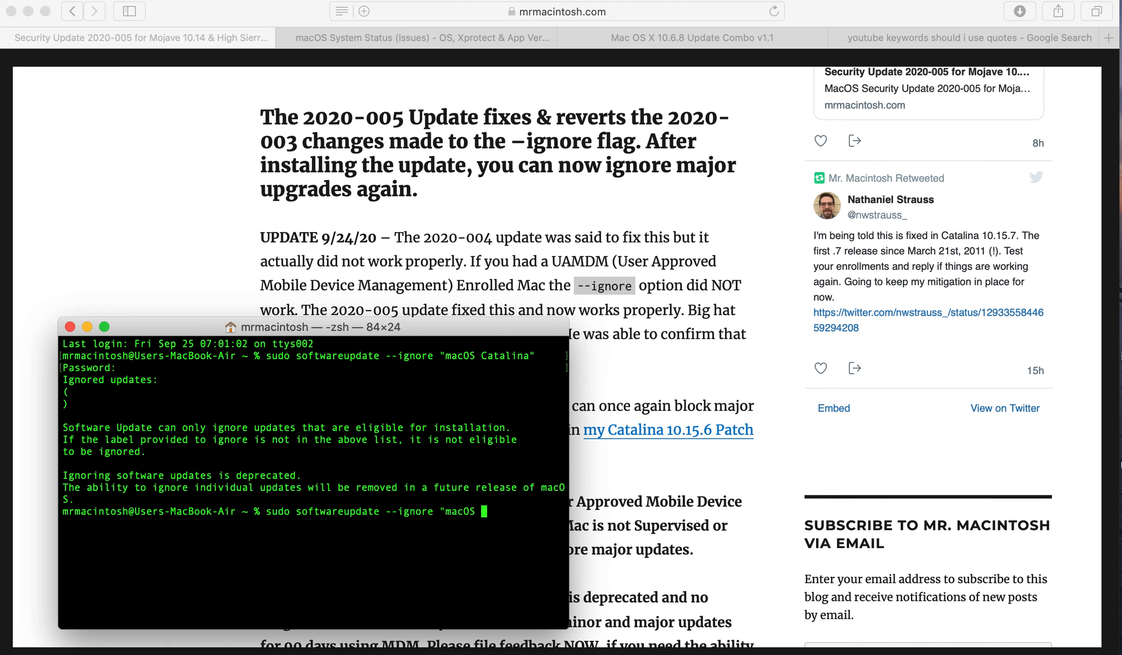
pyautogui.write('Catalina 10.15')
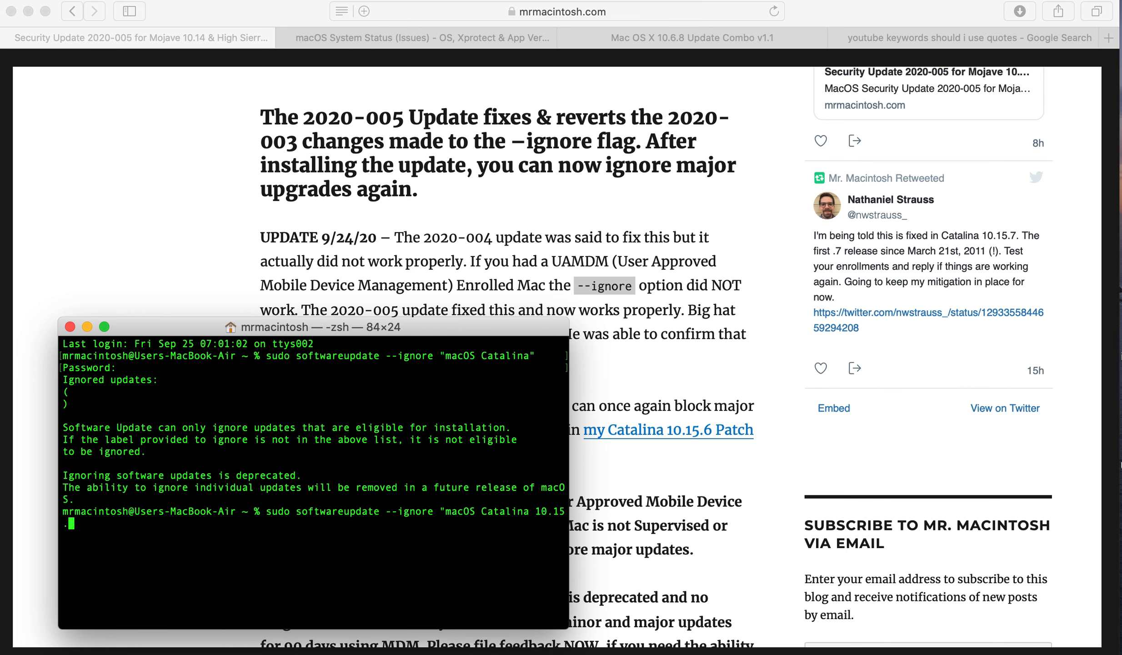
pyautogui.write('.7 Update"')
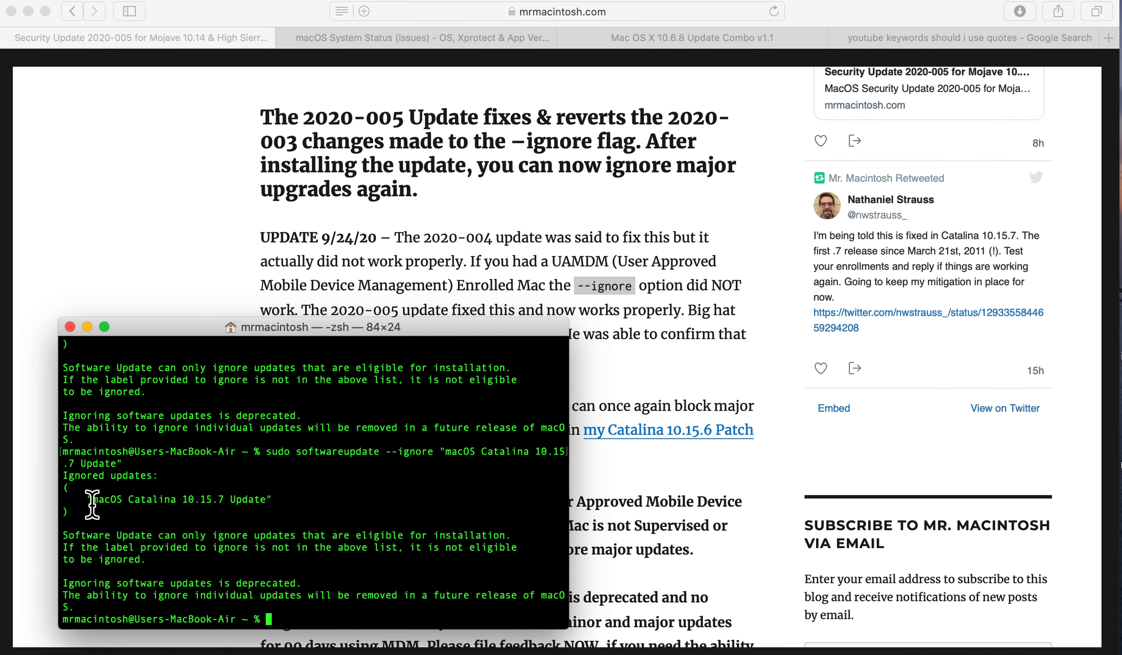
pyautogui.doubleClick(179, 498)
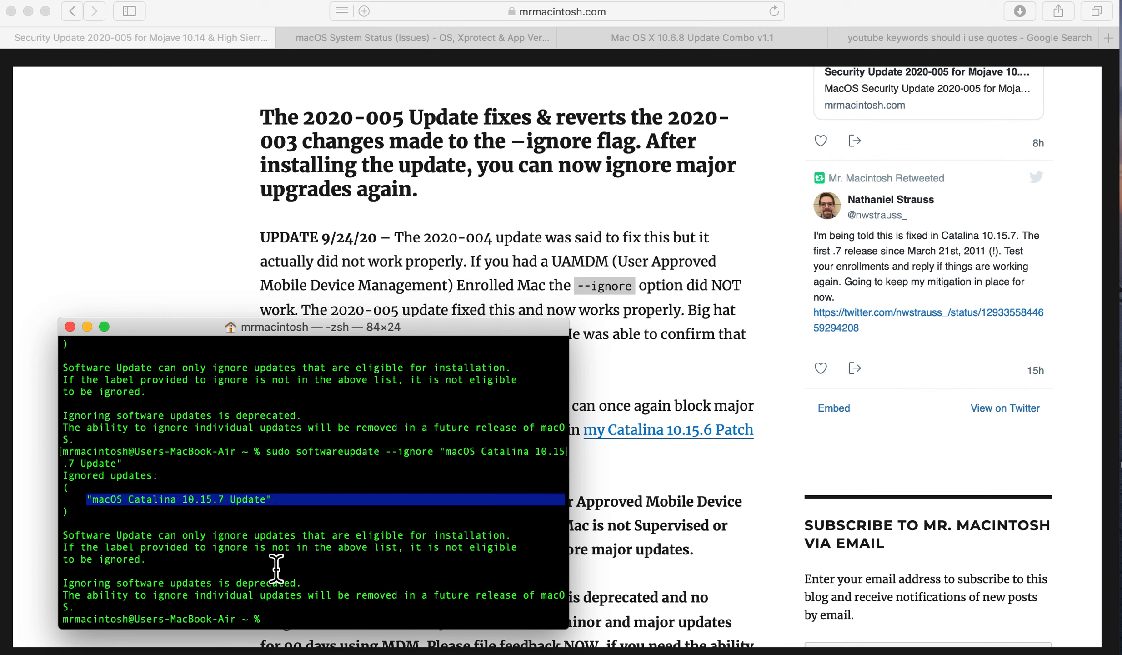
pyautogui.moveTo(183, 581)
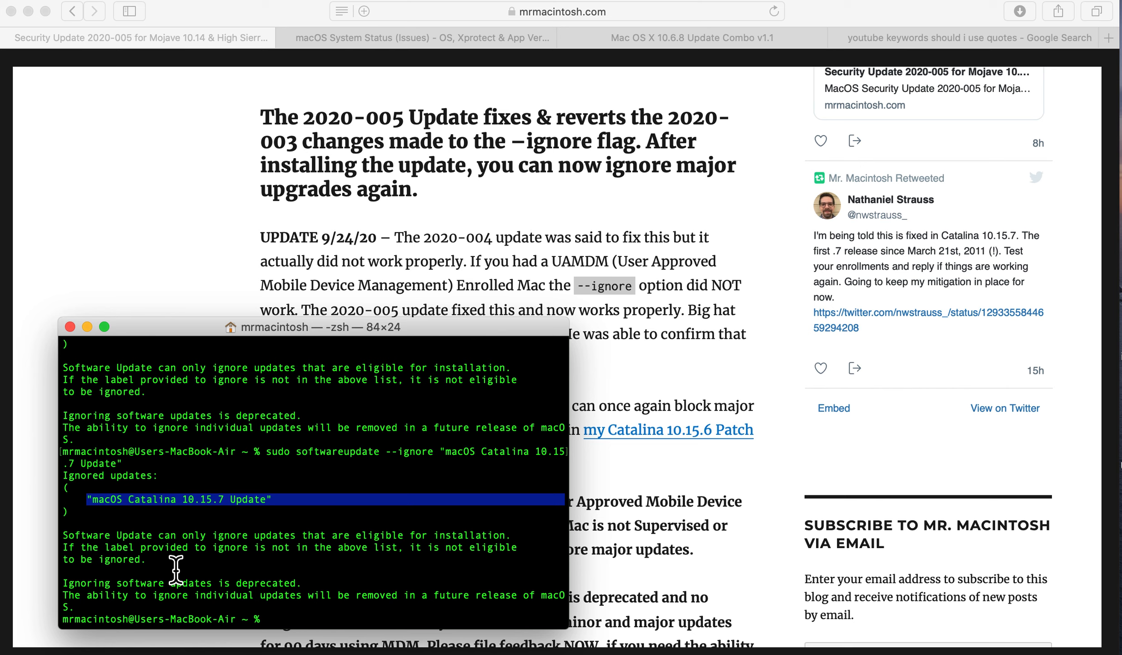
pyautogui.moveTo(170, 563)
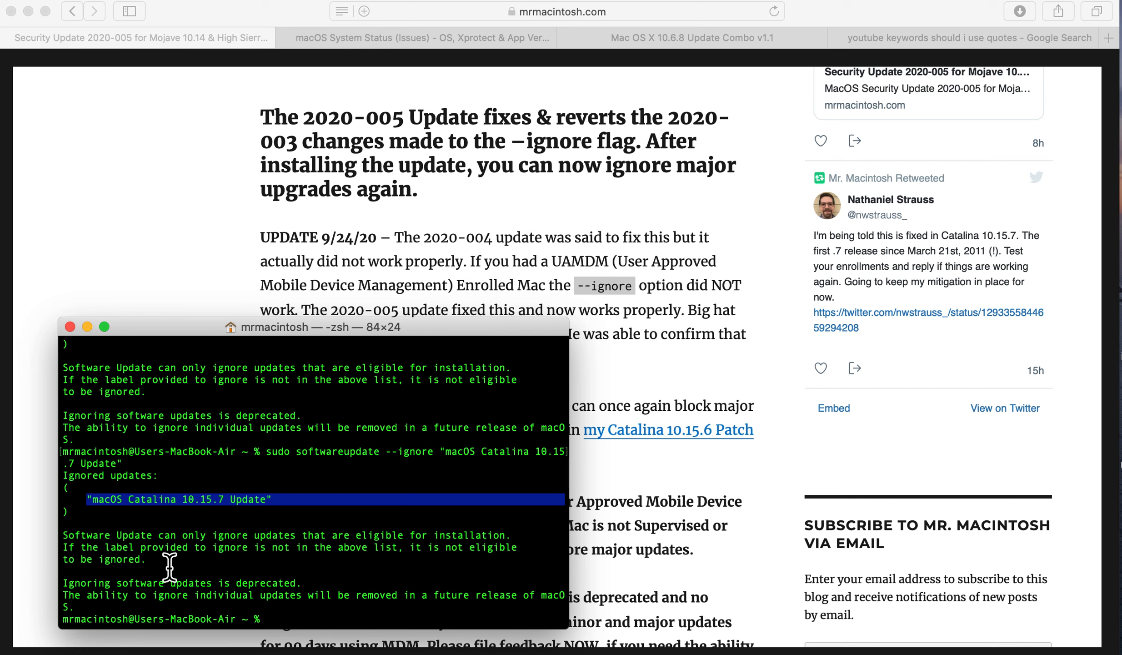
# Run softwareupdate -l, now listing only Safari 14.0, and highlight the ignored Catalina update
pyautogui.write('sof')
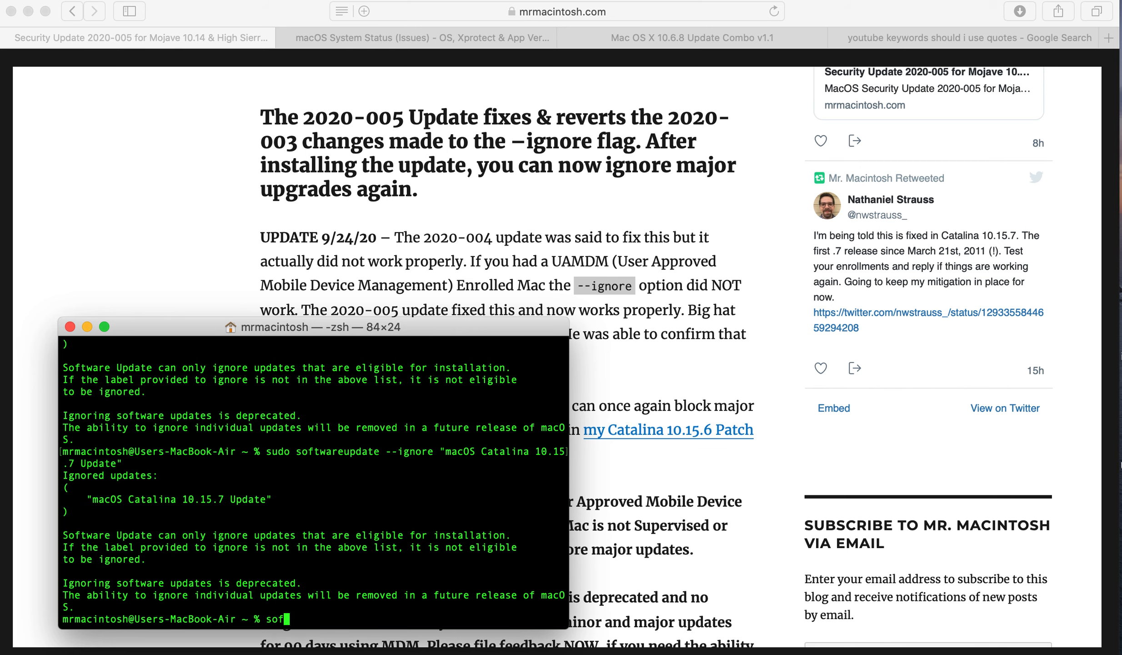
pyautogui.write('softwareupdate -l')
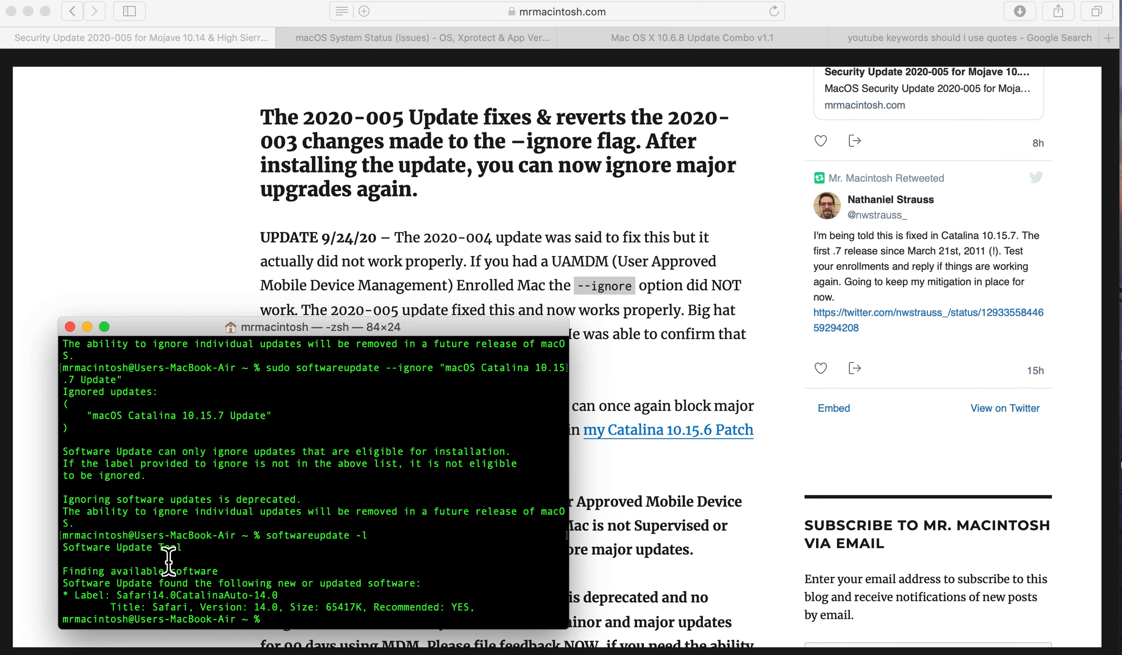
pyautogui.moveTo(111, 601)
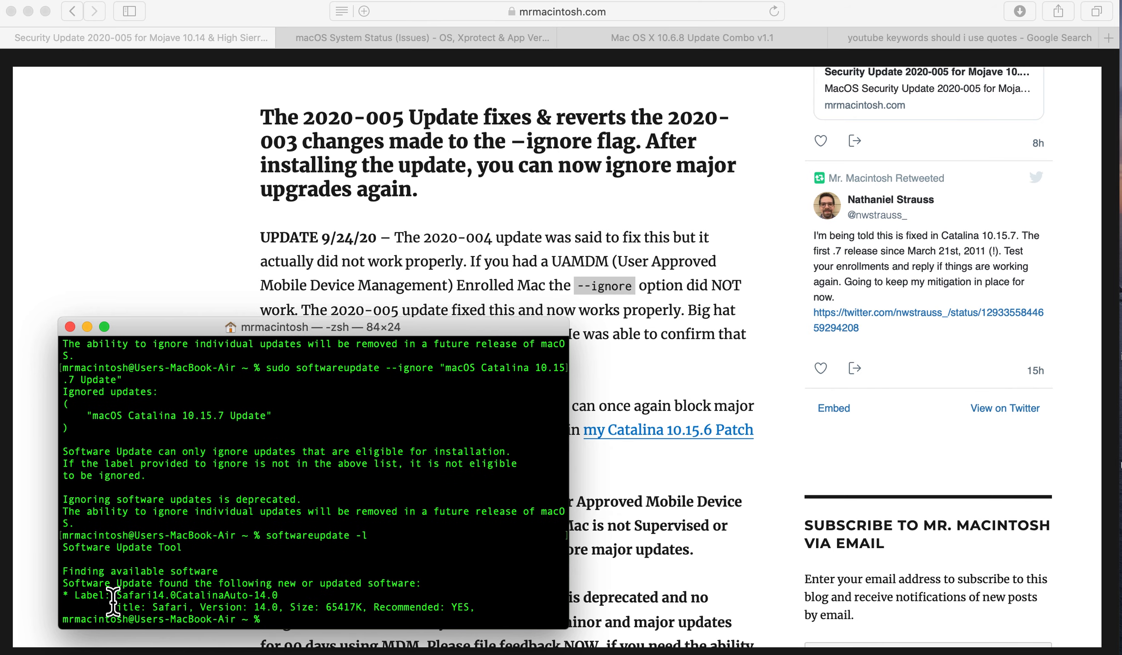
pyautogui.doubleClick(190, 595)
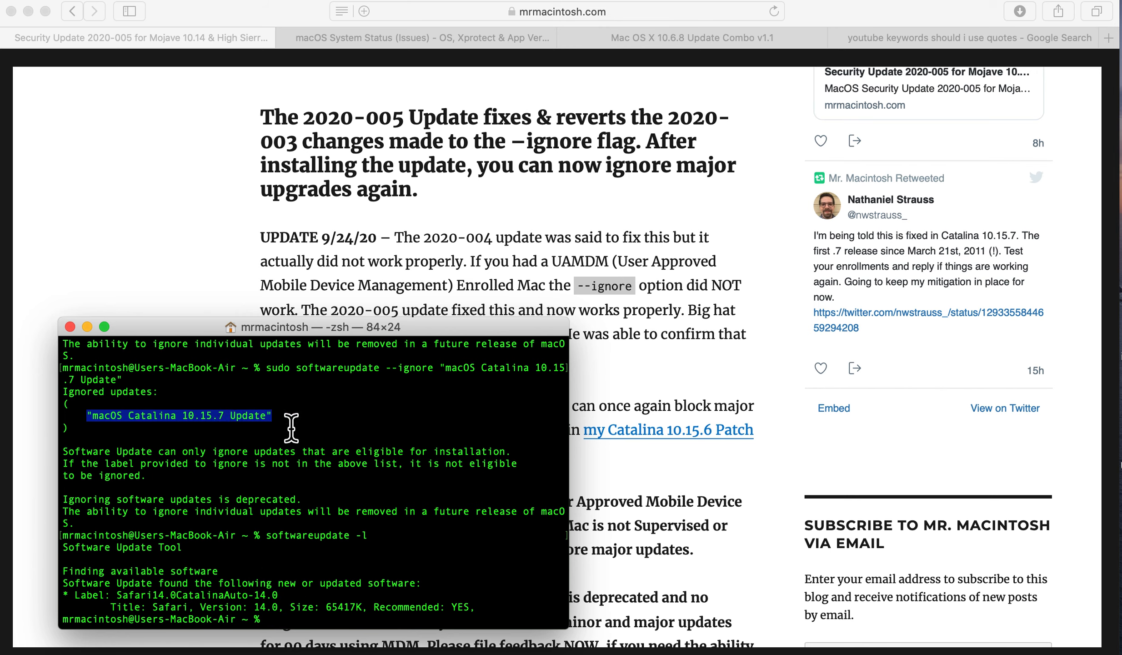
# Run softwareupdate --reset-ignored then softwareupdate -l so Catalina 10.15.7 is listed again
pyautogui.write('sud')
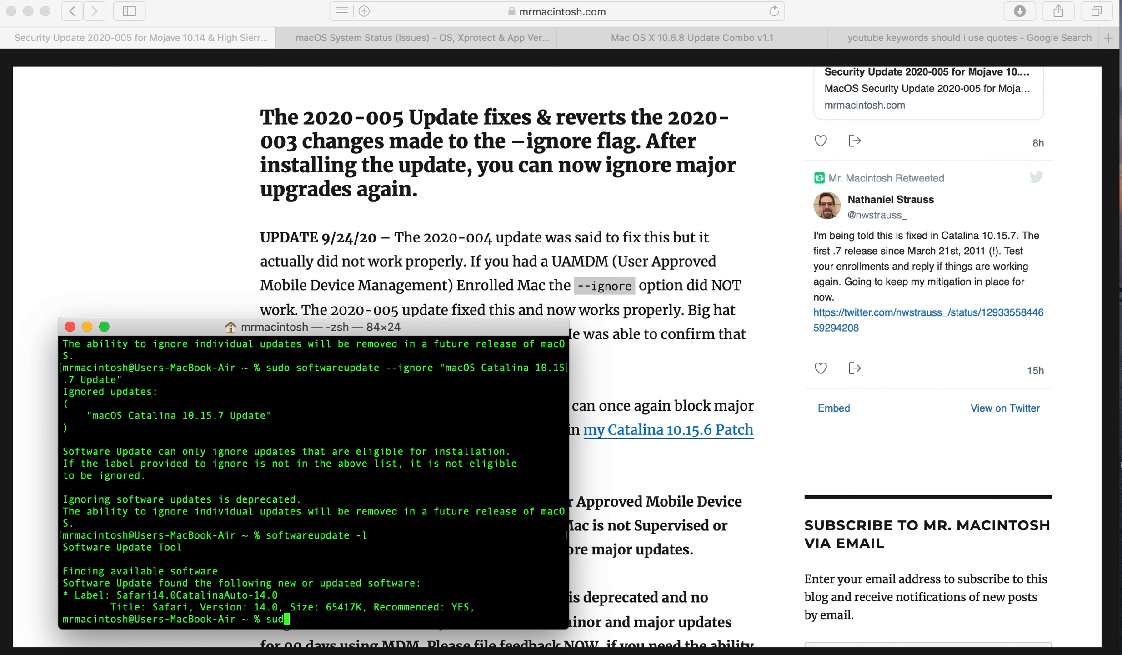
pyautogui.write('softwareupdate --reset-ignored')
pyautogui.write('softwareupdate -l')
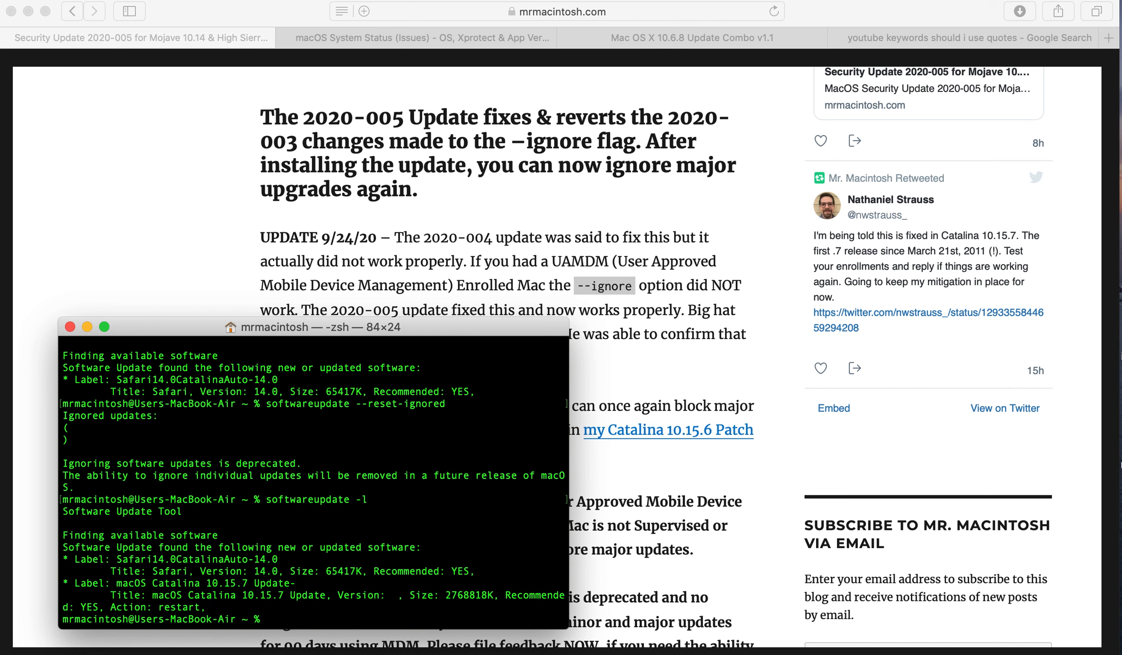
pyautogui.moveTo(150, 584)
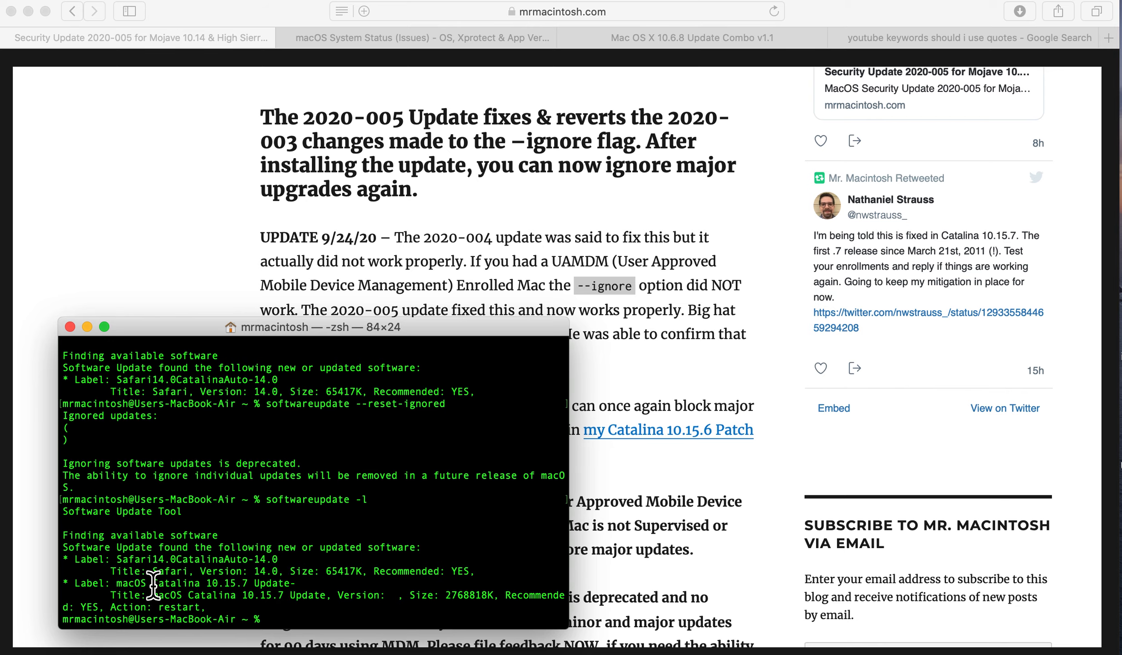
pyautogui.moveTo(432, 292)
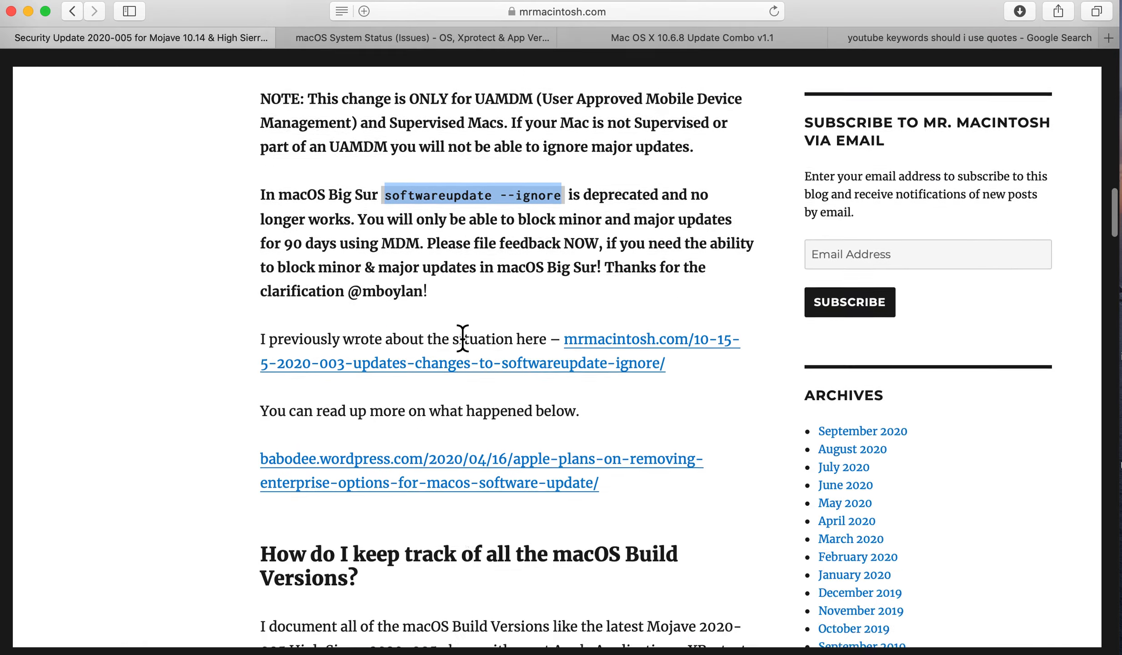
# Scroll the article down to the macOS Mojave Security Update 2020-005 package details
pyautogui.scroll(-3)
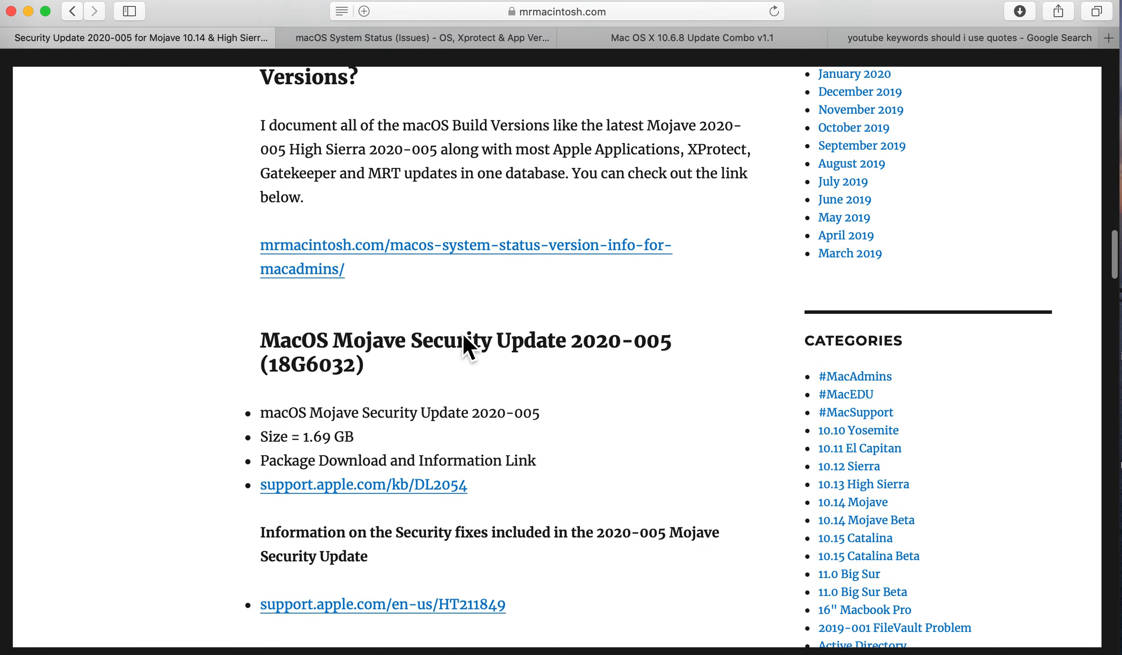
pyautogui.scroll(-3)
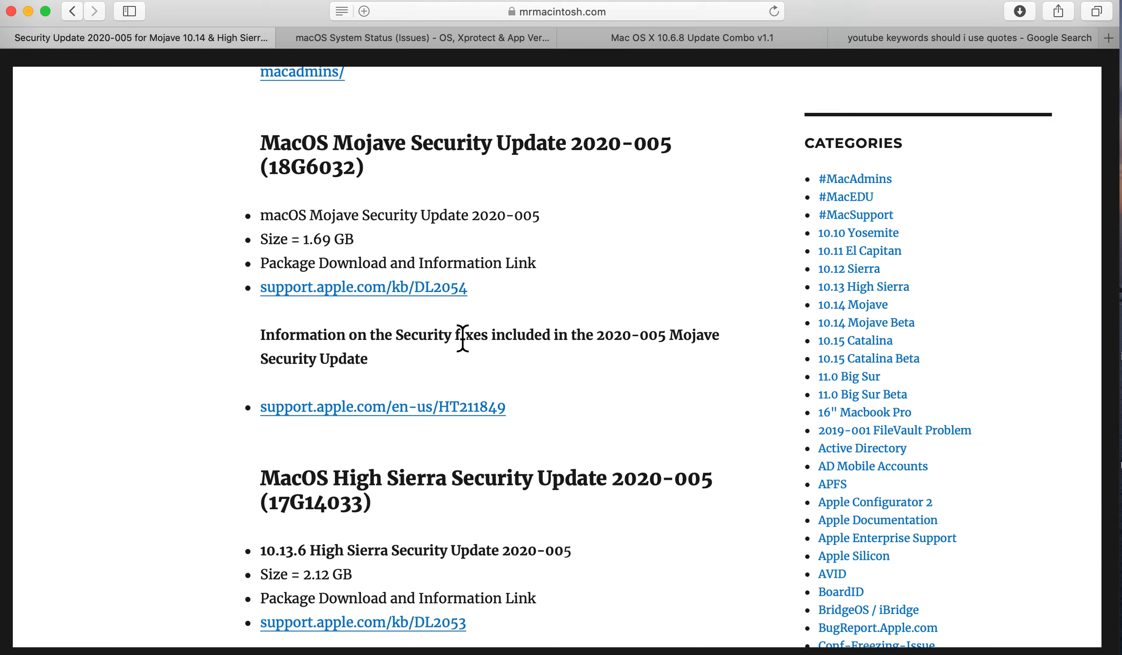
pyautogui.moveTo(428, 270)
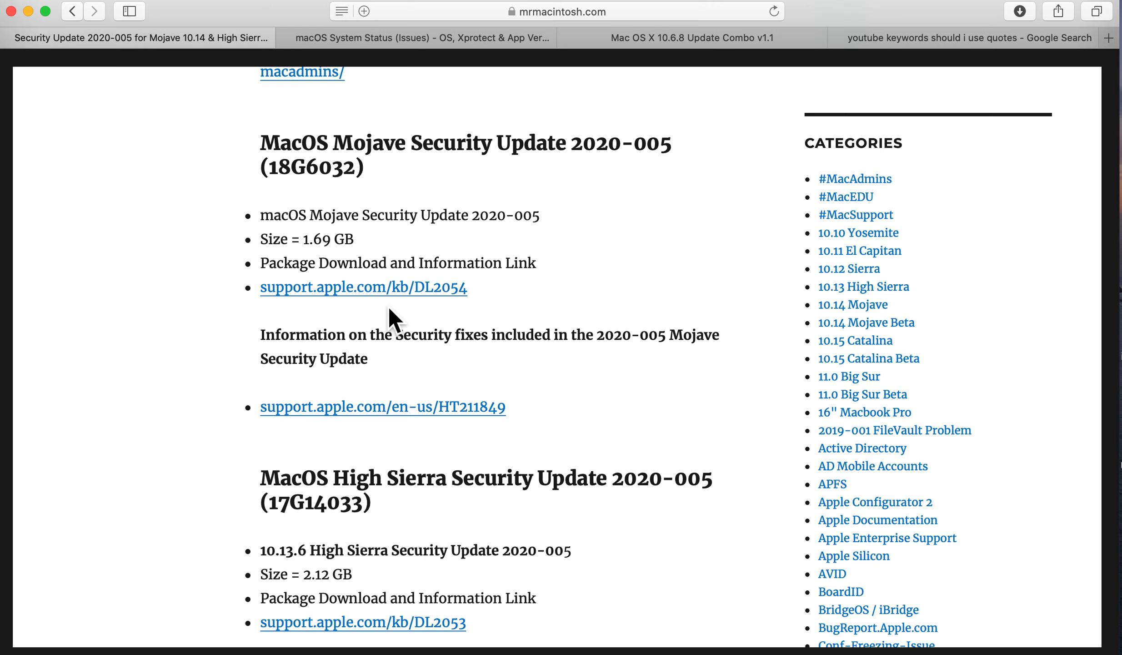
pyautogui.moveTo(720, 605)
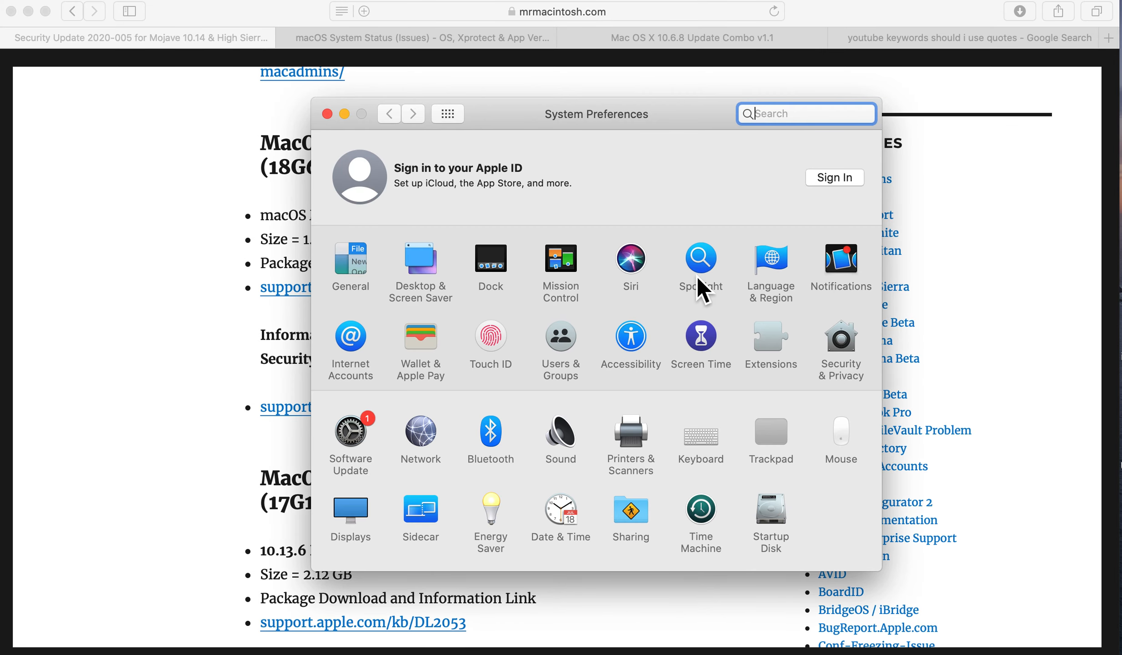
pyautogui.moveTo(500, 414)
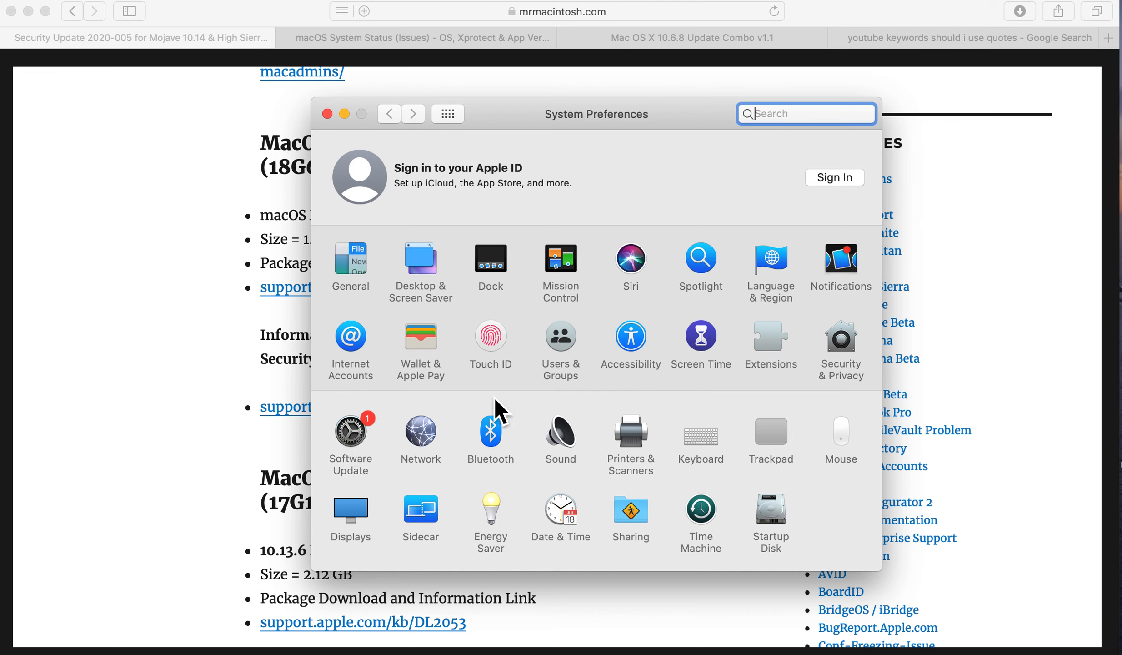
# Review Software Update's pending Catalina 10.15.7 and Safari 14.0 updates, then close System Preferences
pyautogui.click(350, 427)
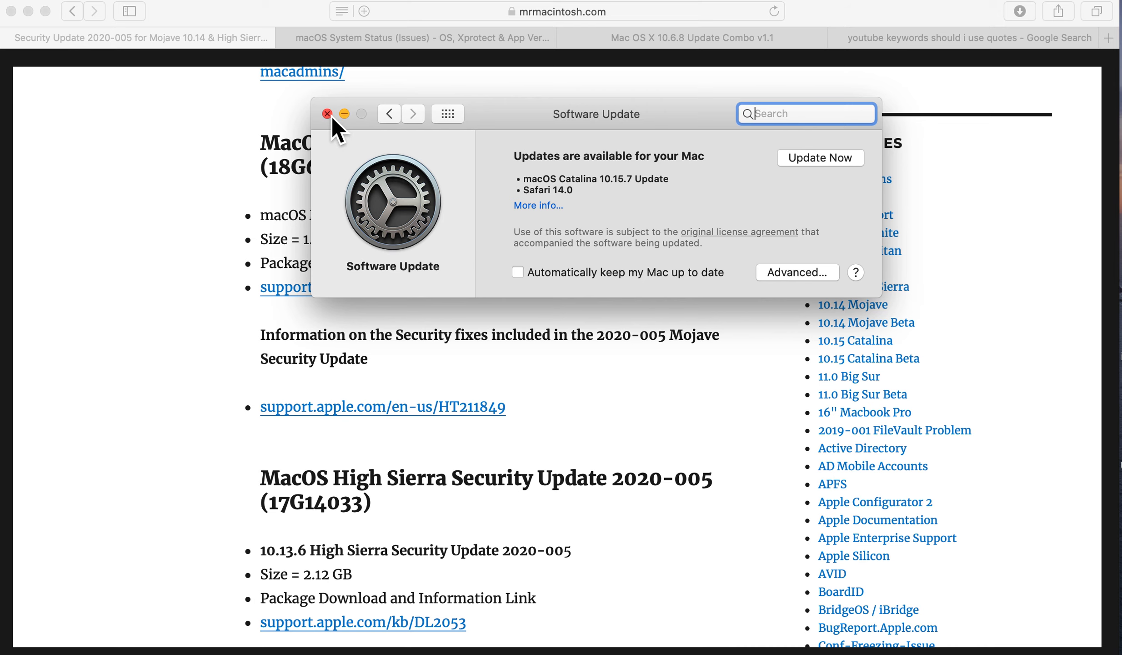
pyautogui.click(327, 114)
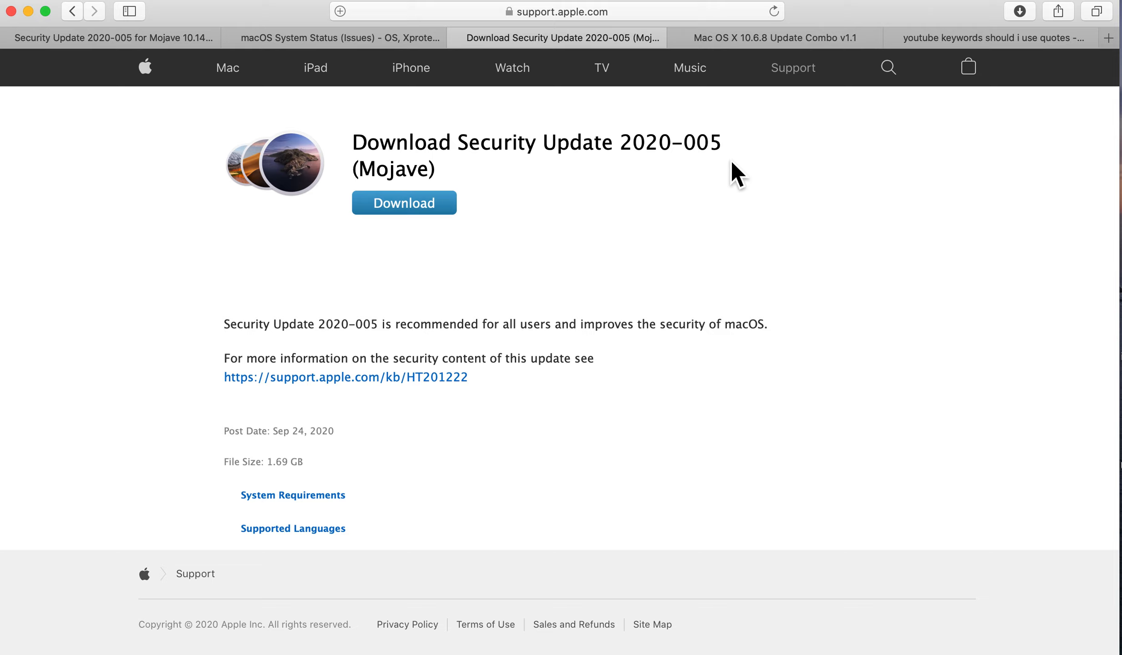
pyautogui.moveTo(435, 222)
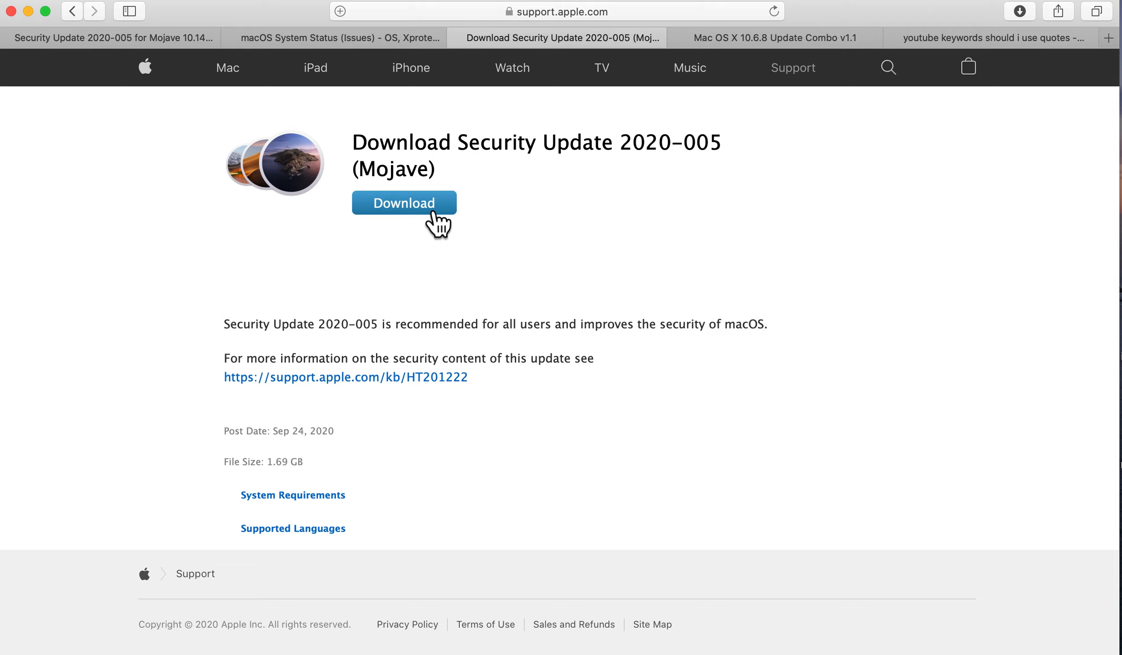
# Download Security Update 2020-005 for Mojave, allowing downloads from support.apple.com, and check its progress
pyautogui.click(404, 203)
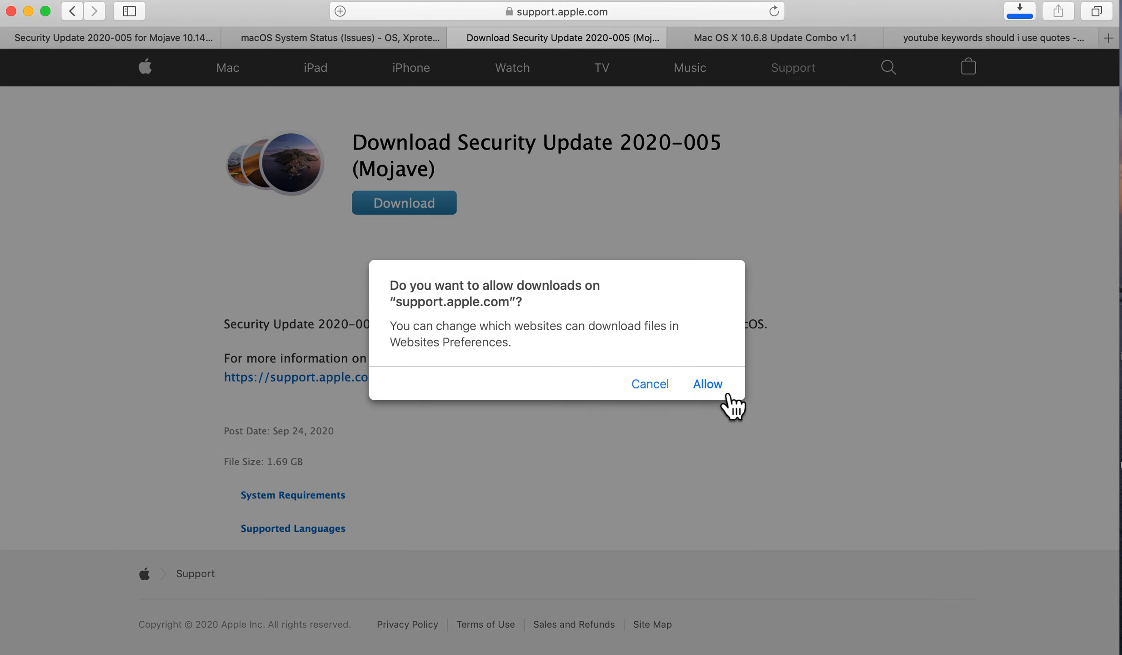
pyautogui.click(708, 383)
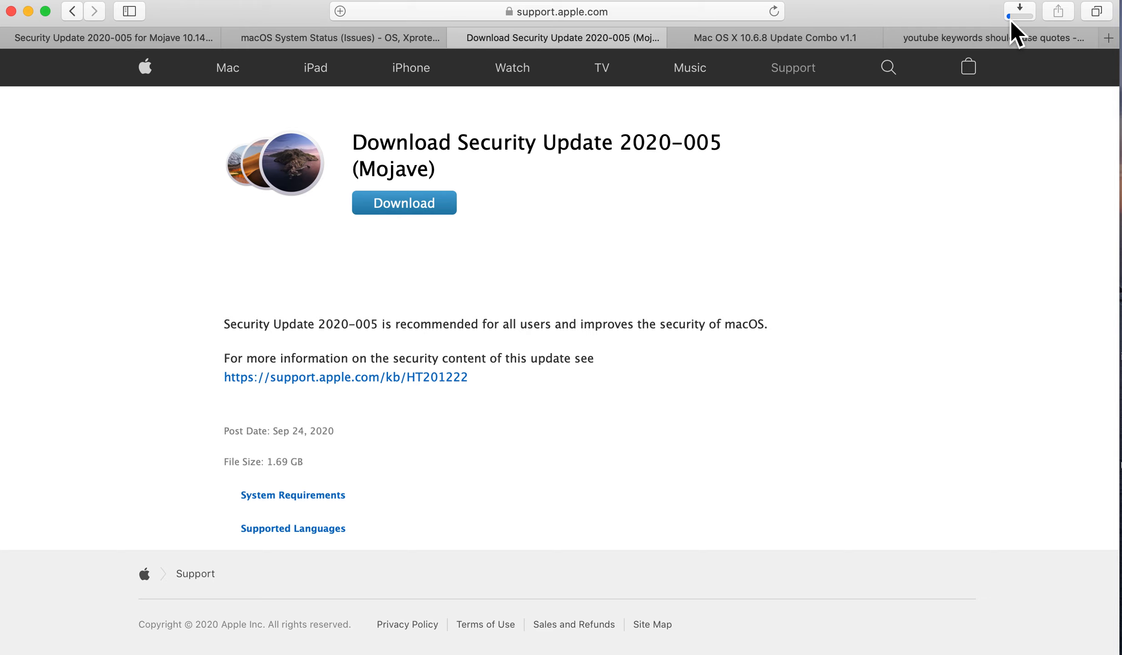
pyautogui.click(1018, 12)
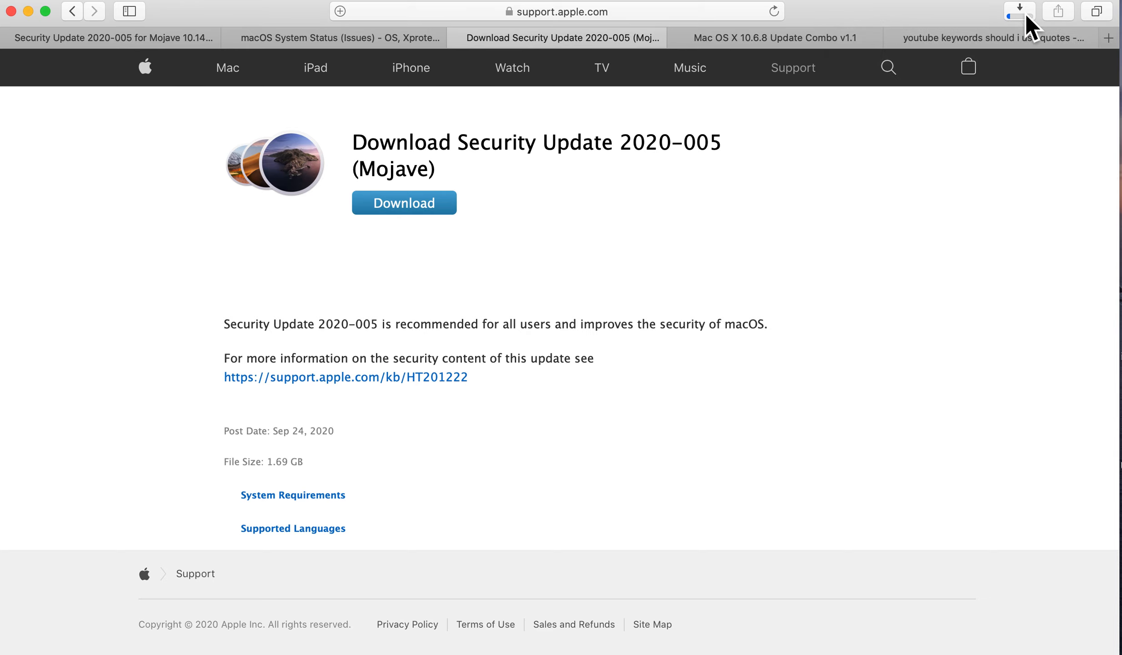
pyautogui.moveTo(594, 209)
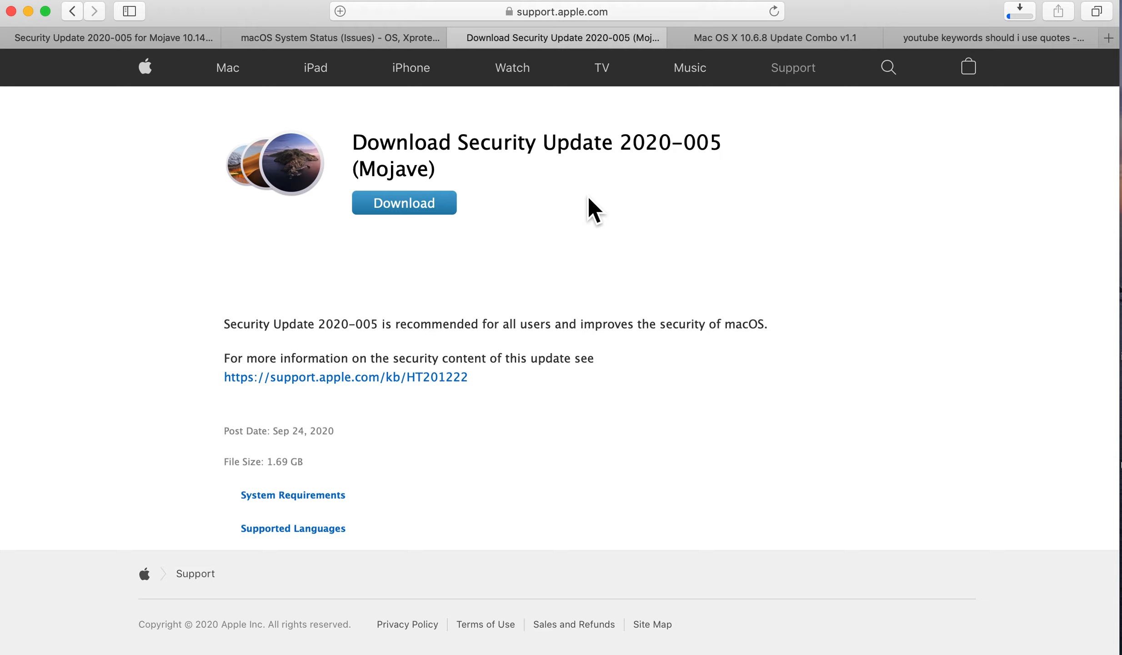
pyautogui.moveTo(481, 79)
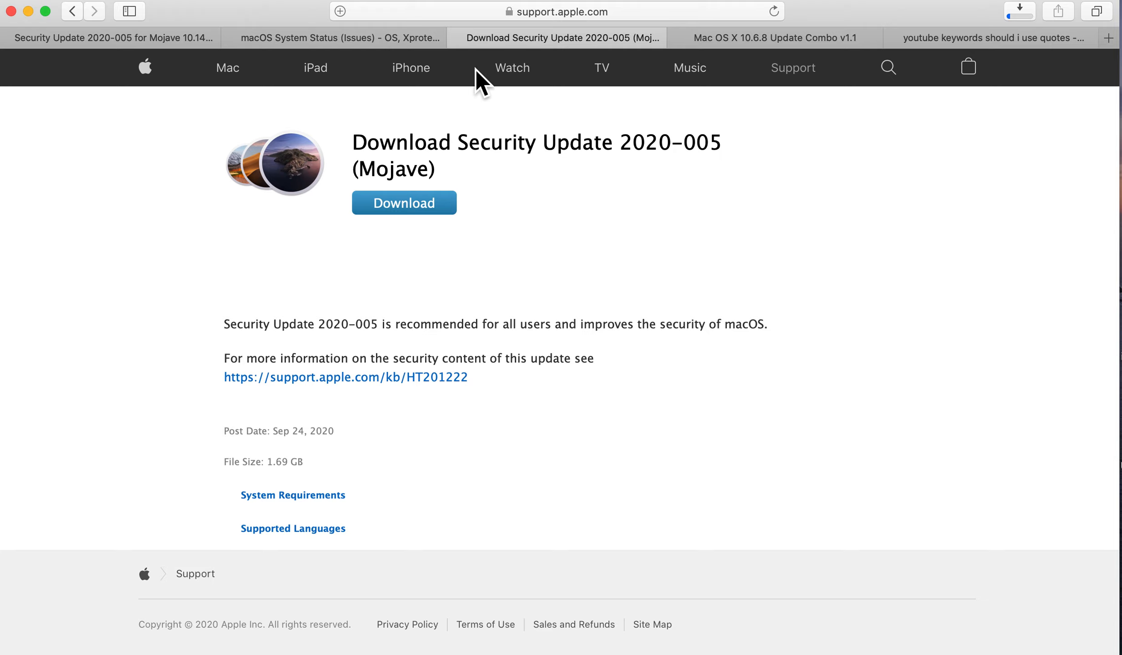
# From the article's High Sierra section, open Apple's HT211849 security content page
pyautogui.click(107, 37)
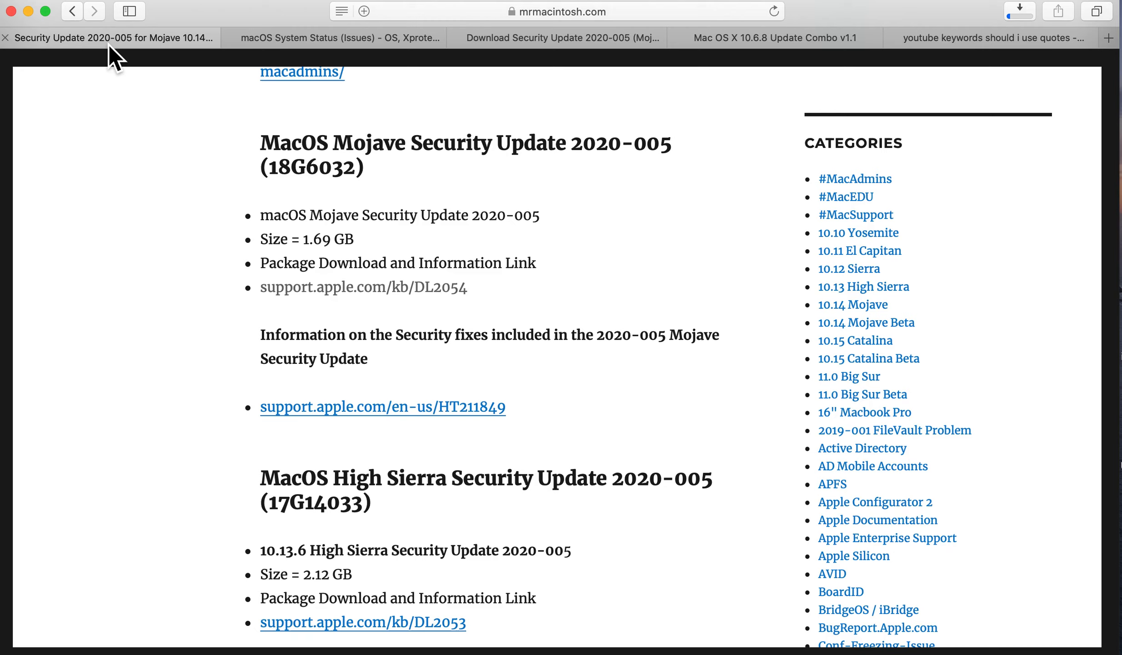
pyautogui.scroll(-3)
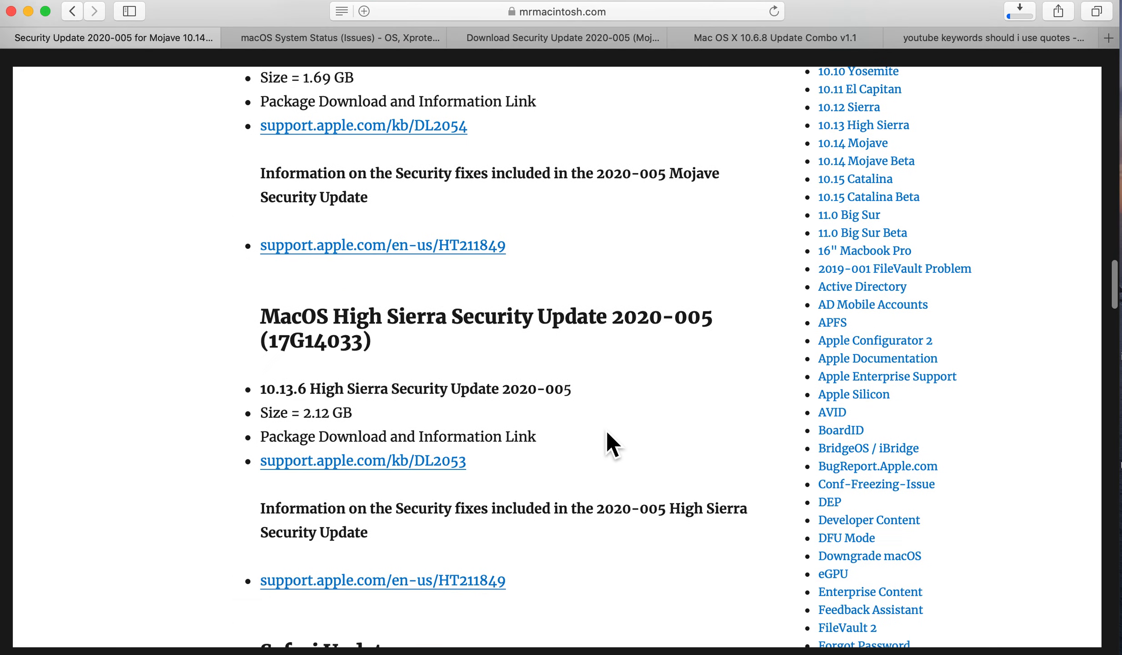
pyautogui.scroll(-3)
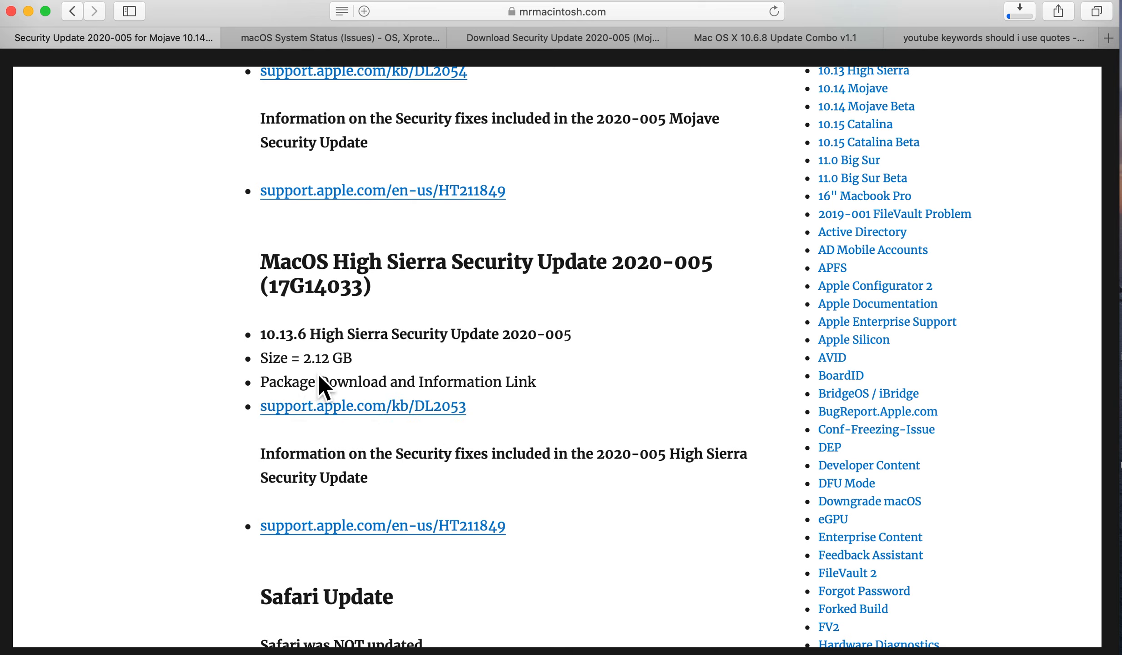
pyautogui.moveTo(372, 433)
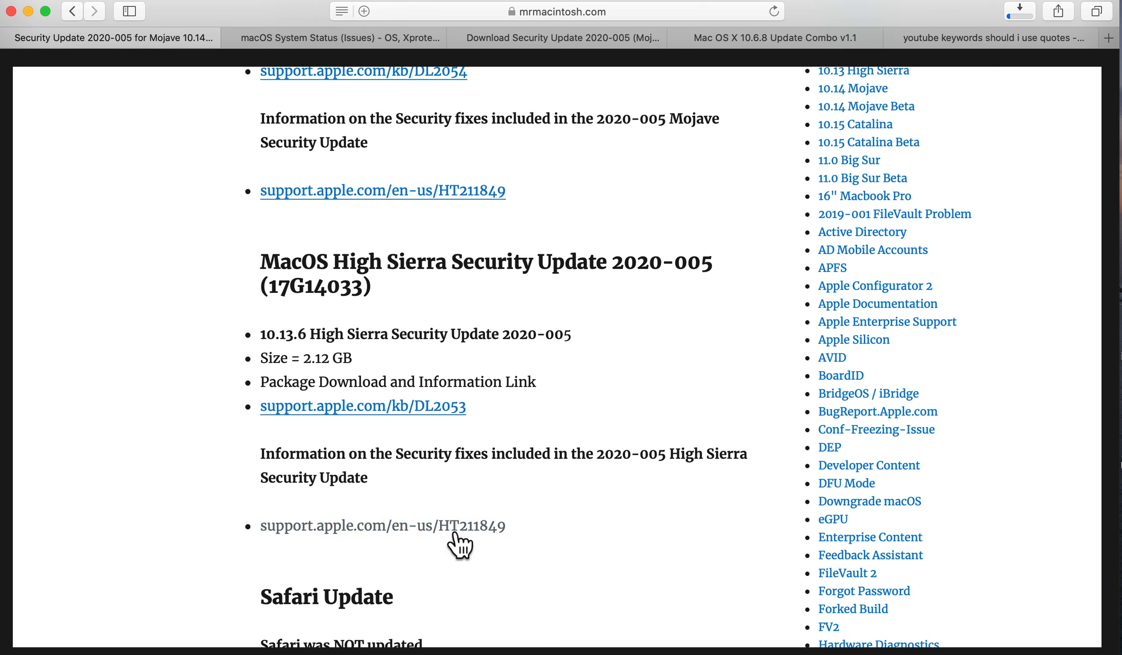
pyautogui.click(382, 526)
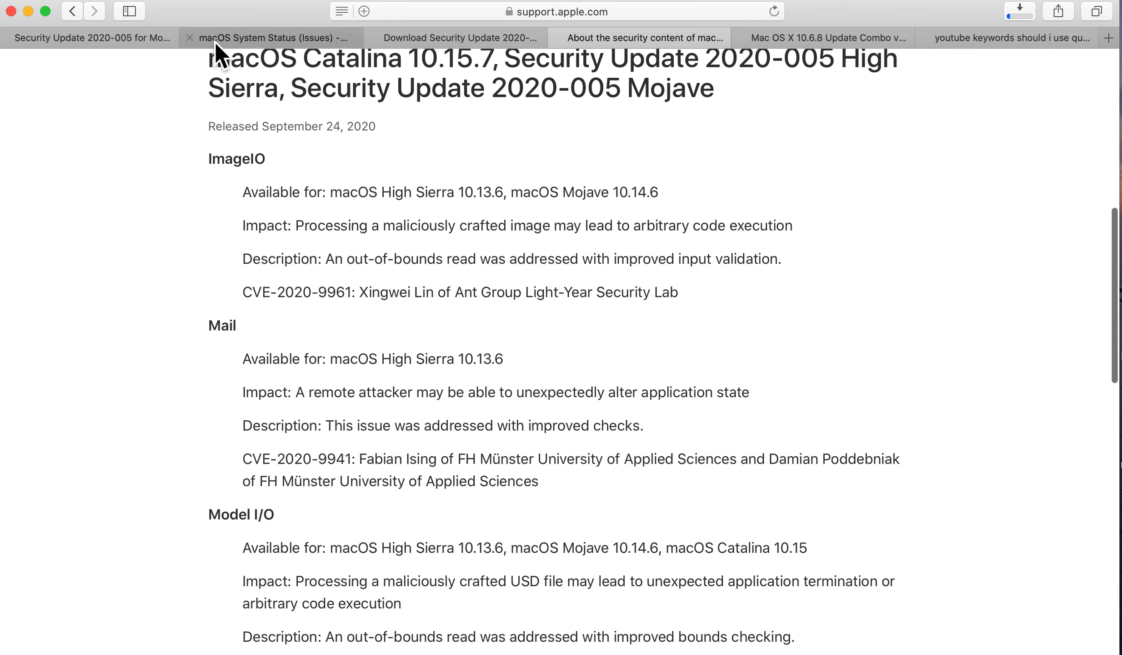
# Scroll Apple's list of security fixes, then return to the mrmacintosh article tab
pyautogui.scroll(-3)
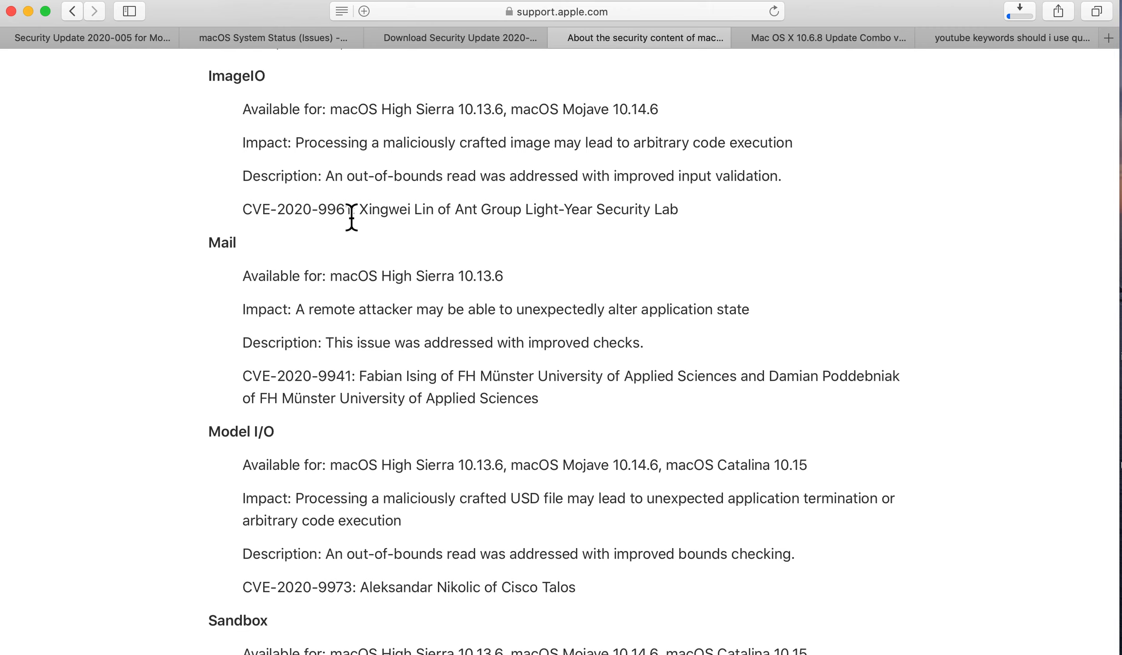
pyautogui.moveTo(221, 113)
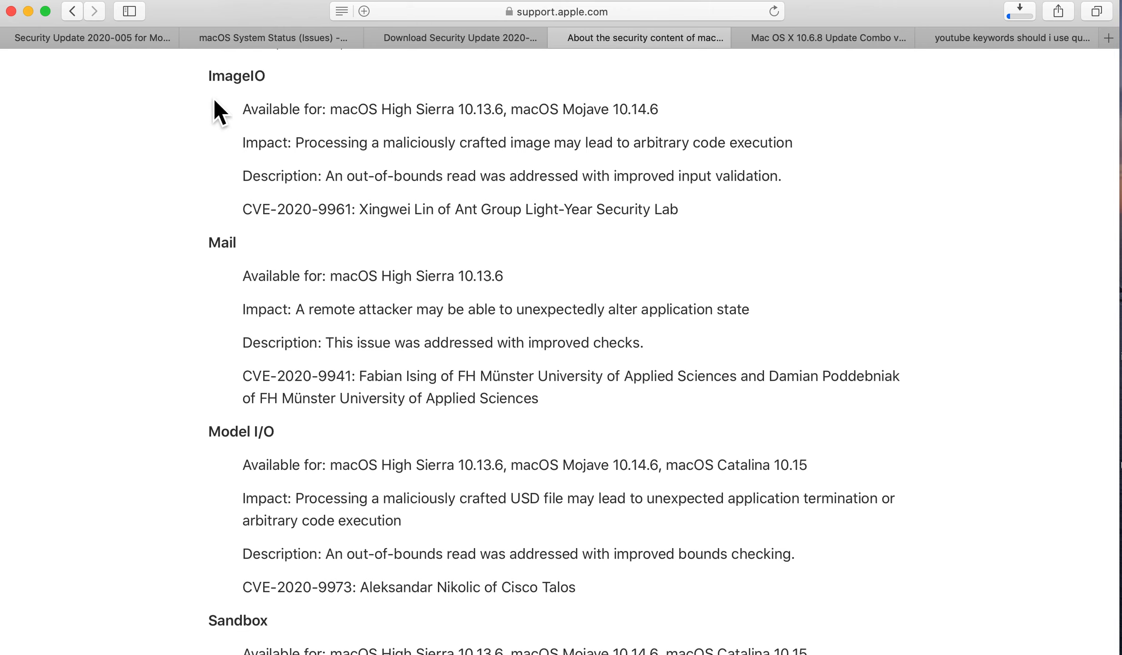
pyautogui.click(91, 38)
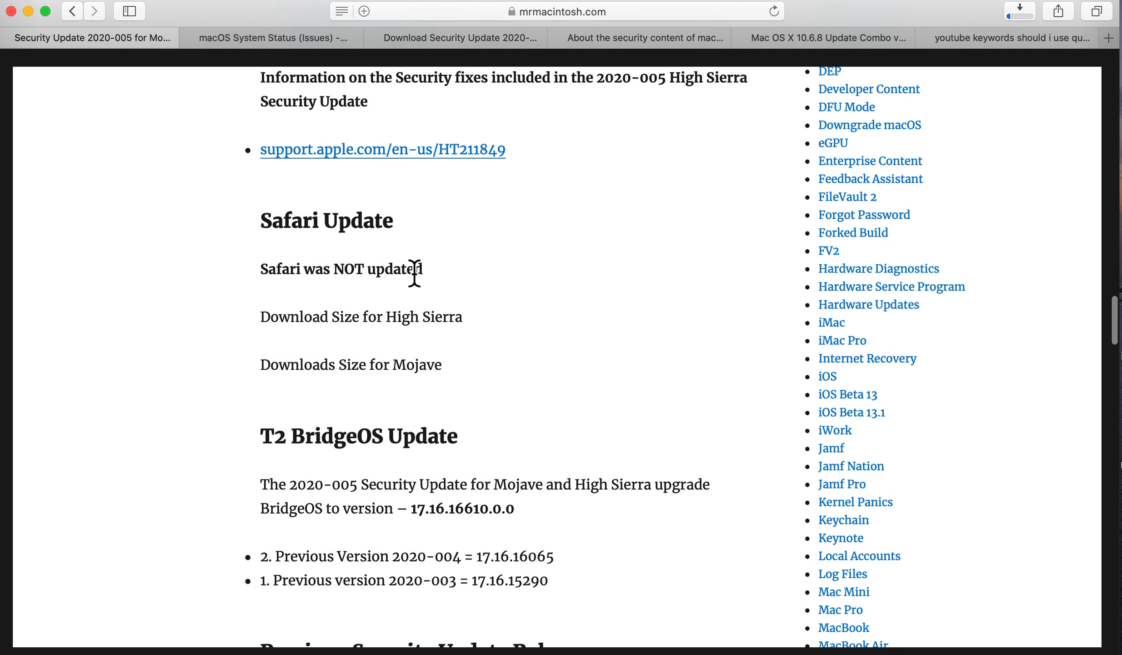
pyautogui.scroll(-3)
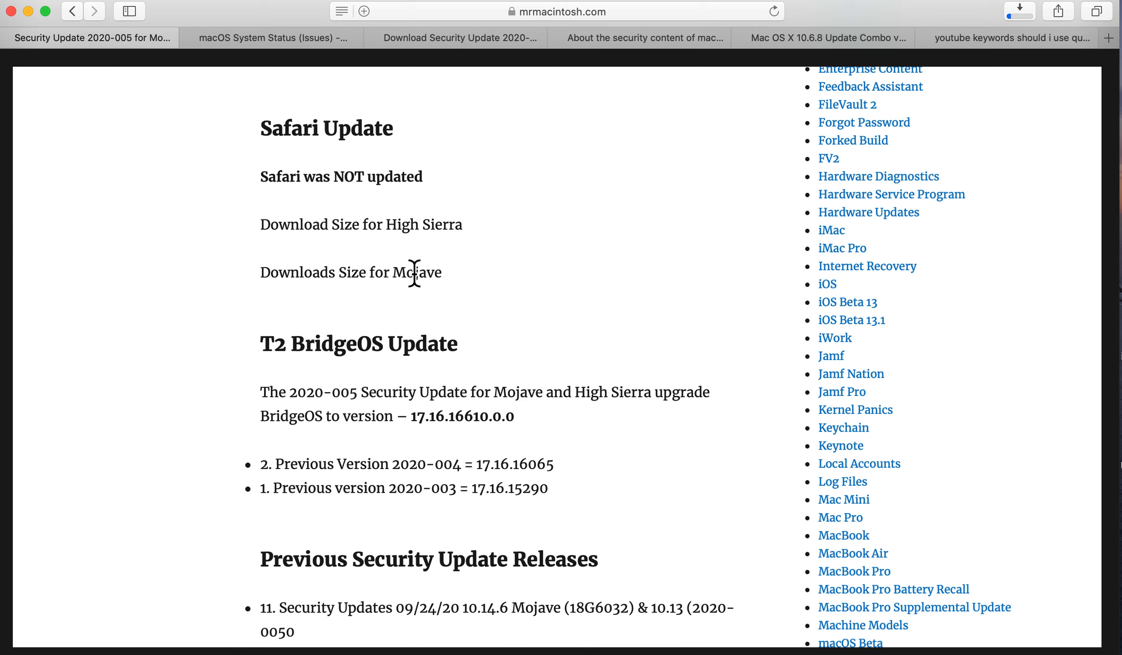
pyautogui.moveTo(427, 329)
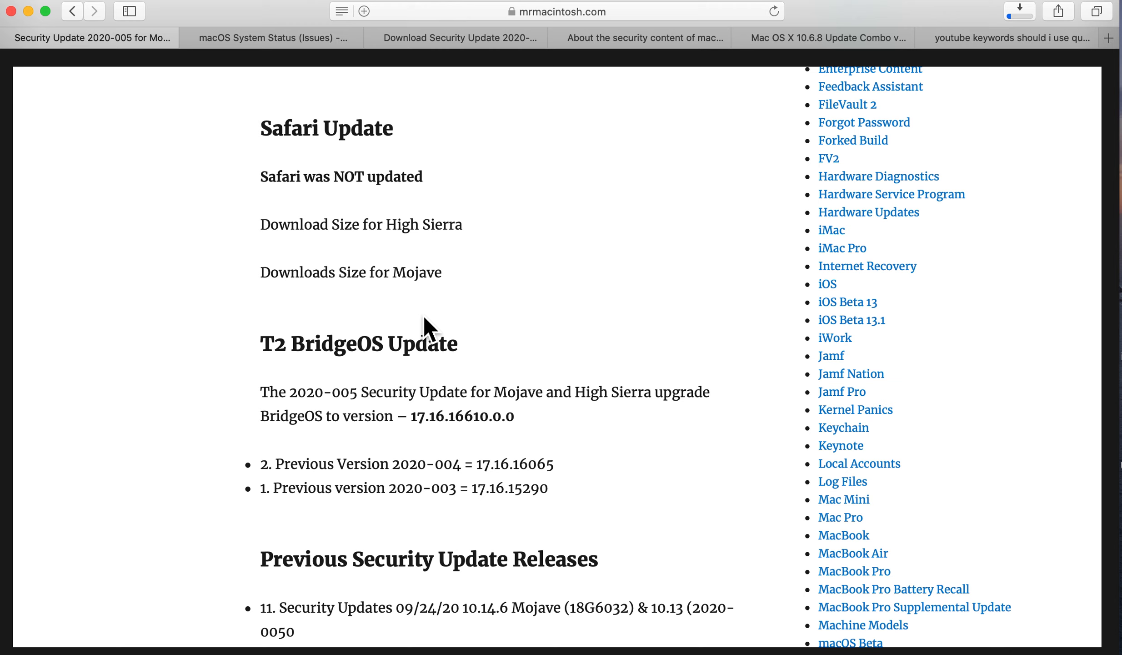
pyautogui.scroll(-3)
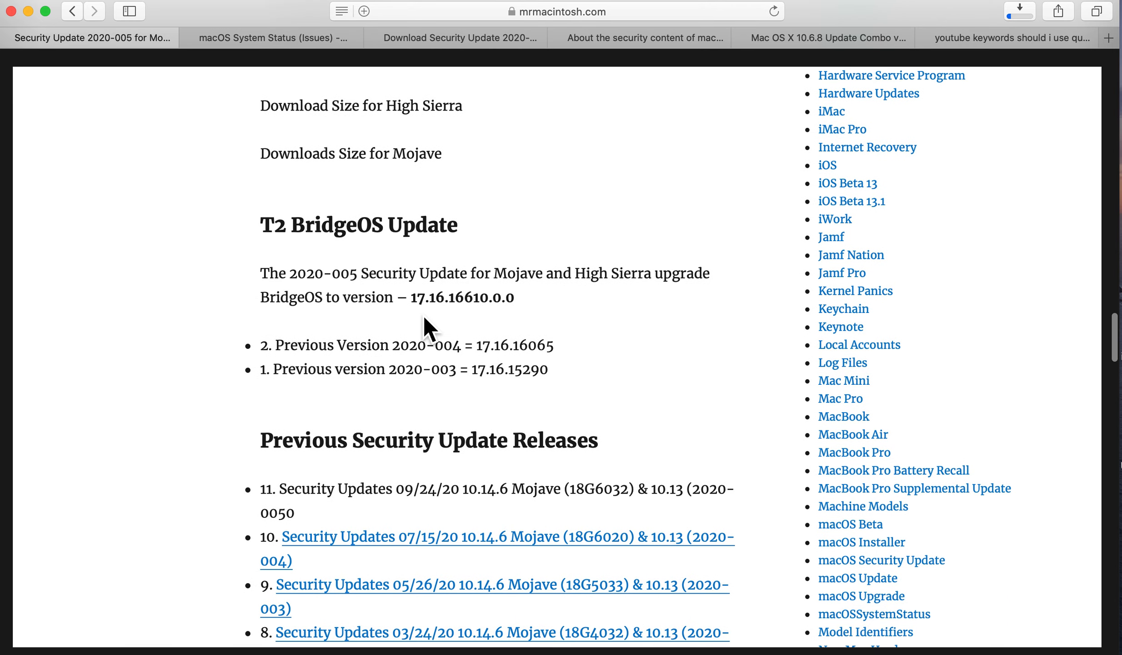
pyautogui.moveTo(432, 336)
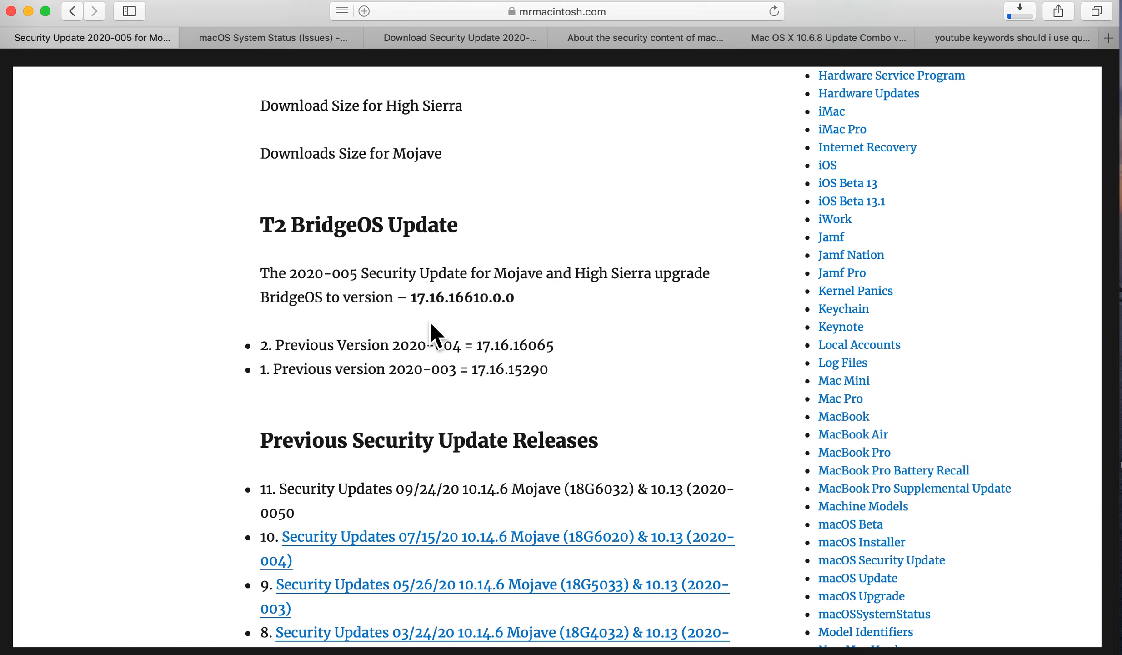
pyautogui.moveTo(458, 331)
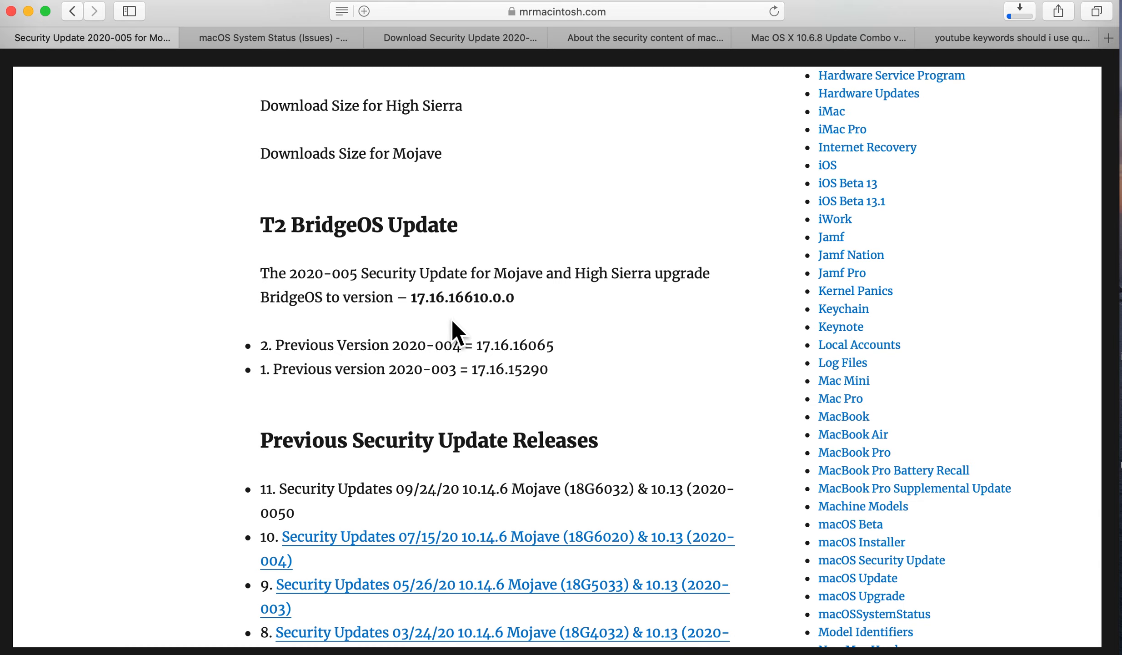
pyautogui.moveTo(492, 331)
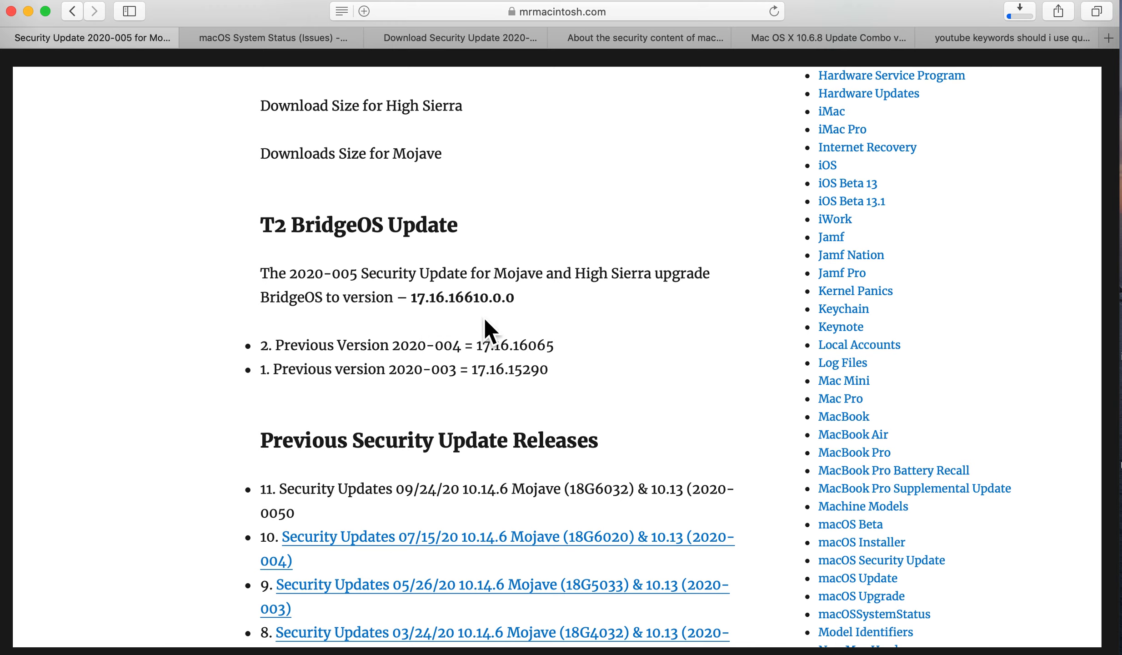
pyautogui.moveTo(479, 327)
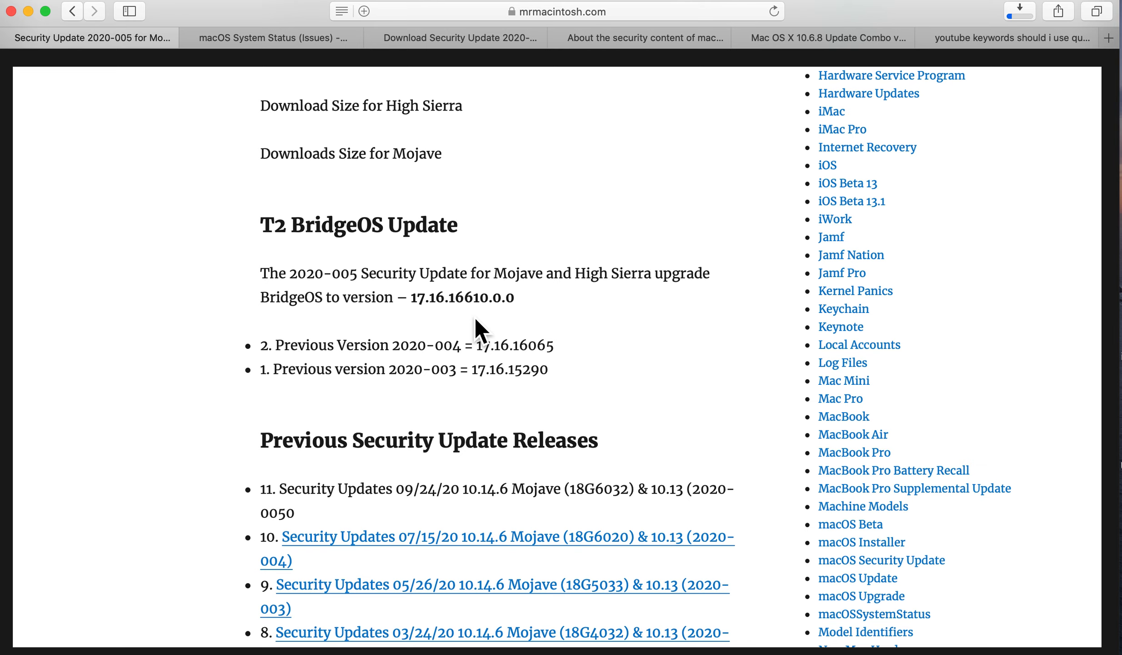
pyautogui.scroll(-3)
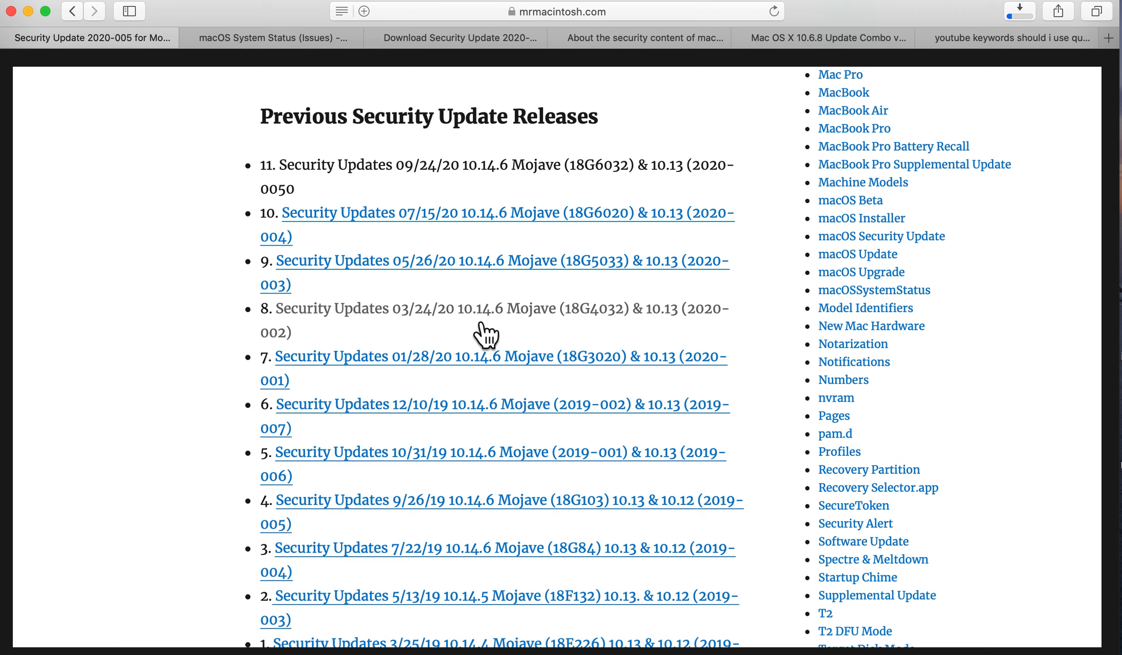
pyautogui.scroll(-3)
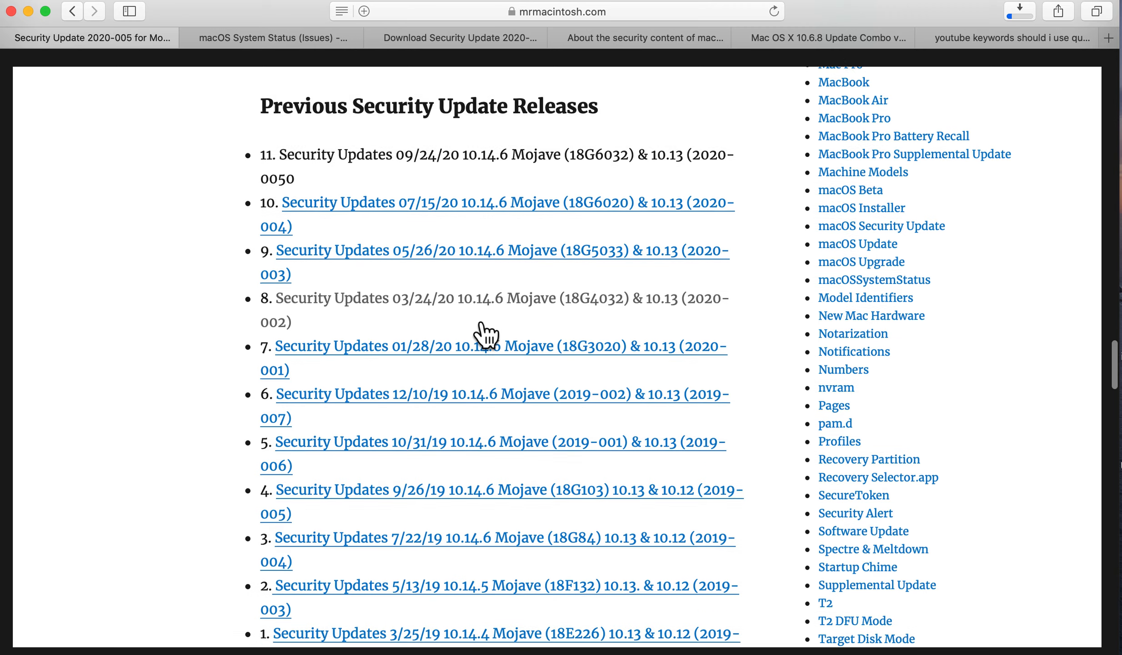
pyautogui.scroll(-3)
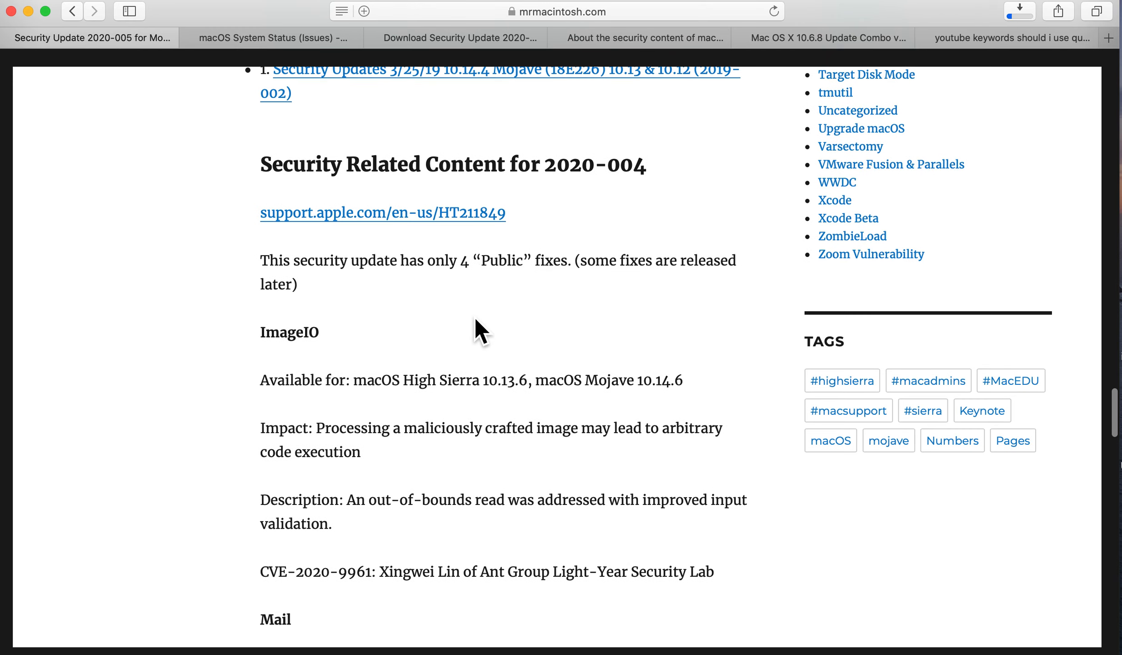
pyautogui.scroll(-3)
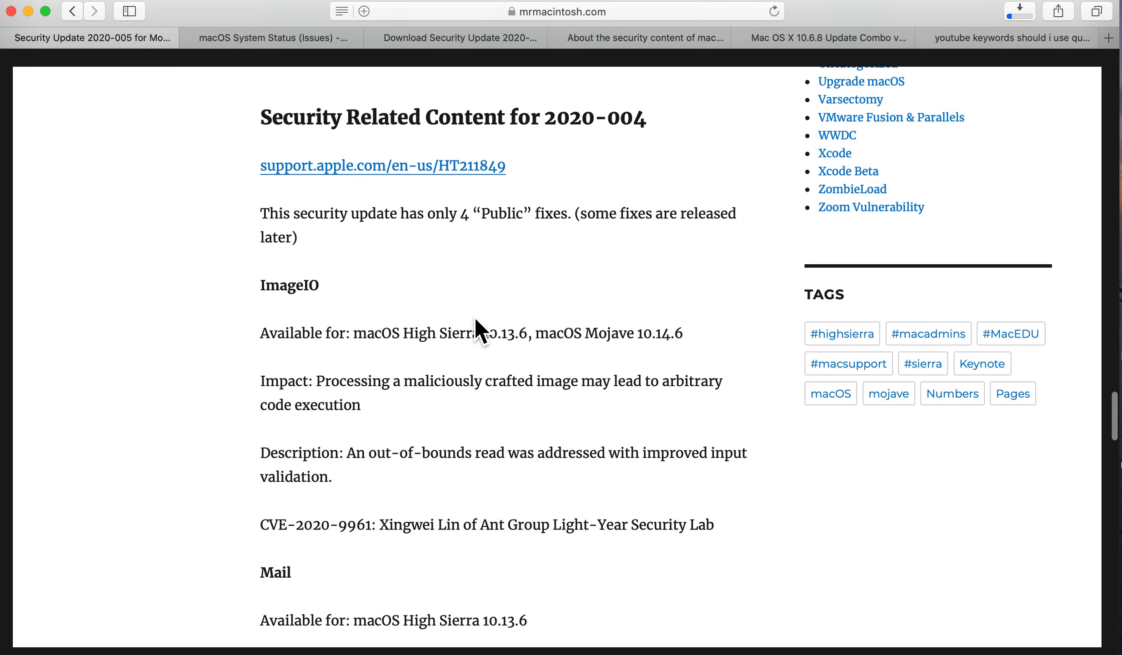
pyautogui.scroll(-3)
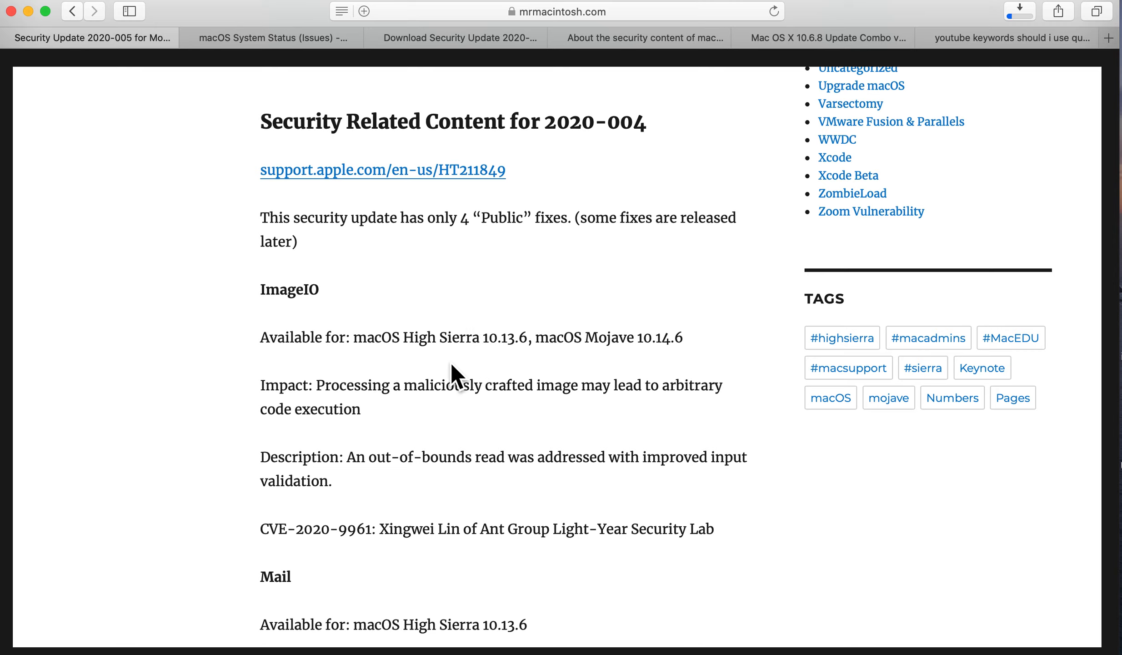
pyautogui.moveTo(521, 373)
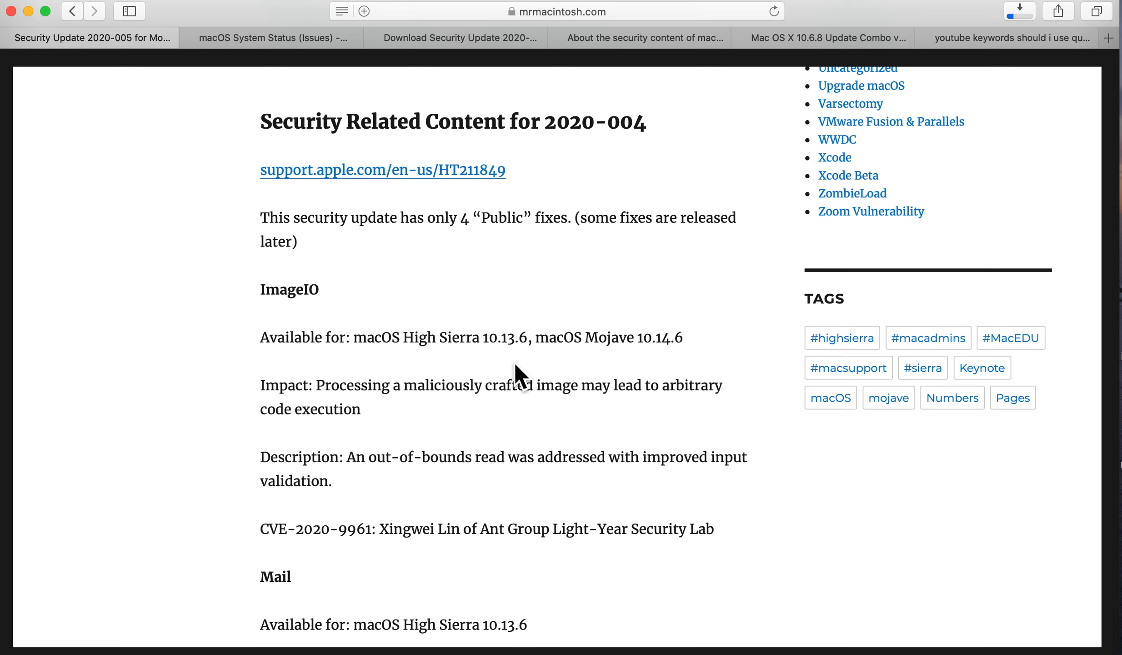
pyautogui.scroll(-3)
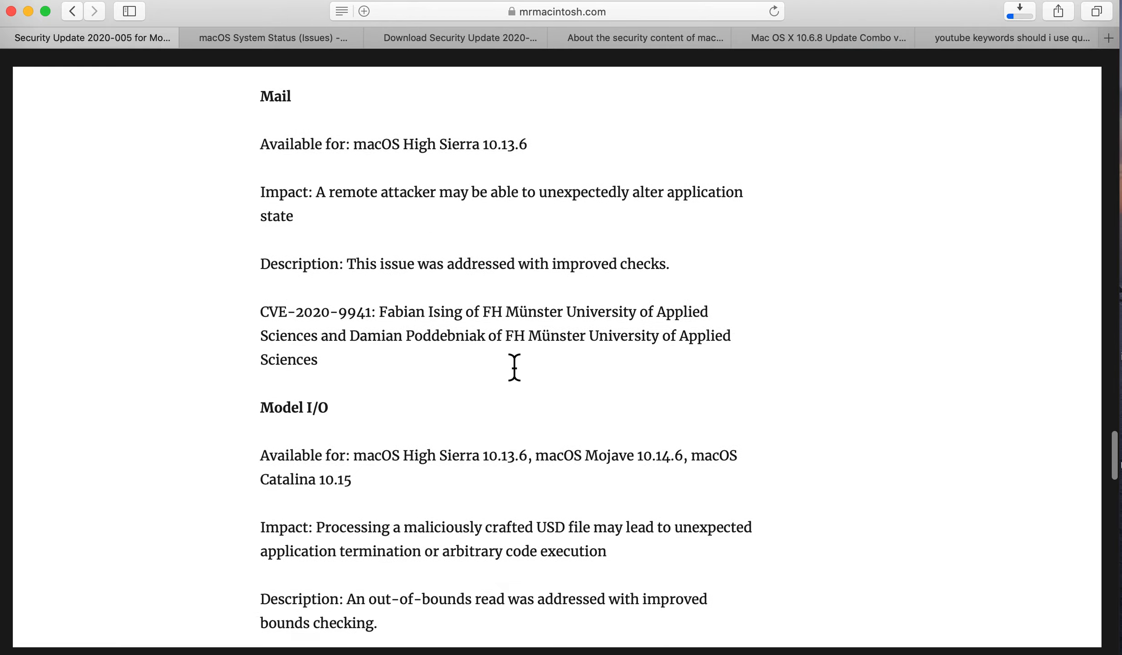
pyautogui.scroll(3)
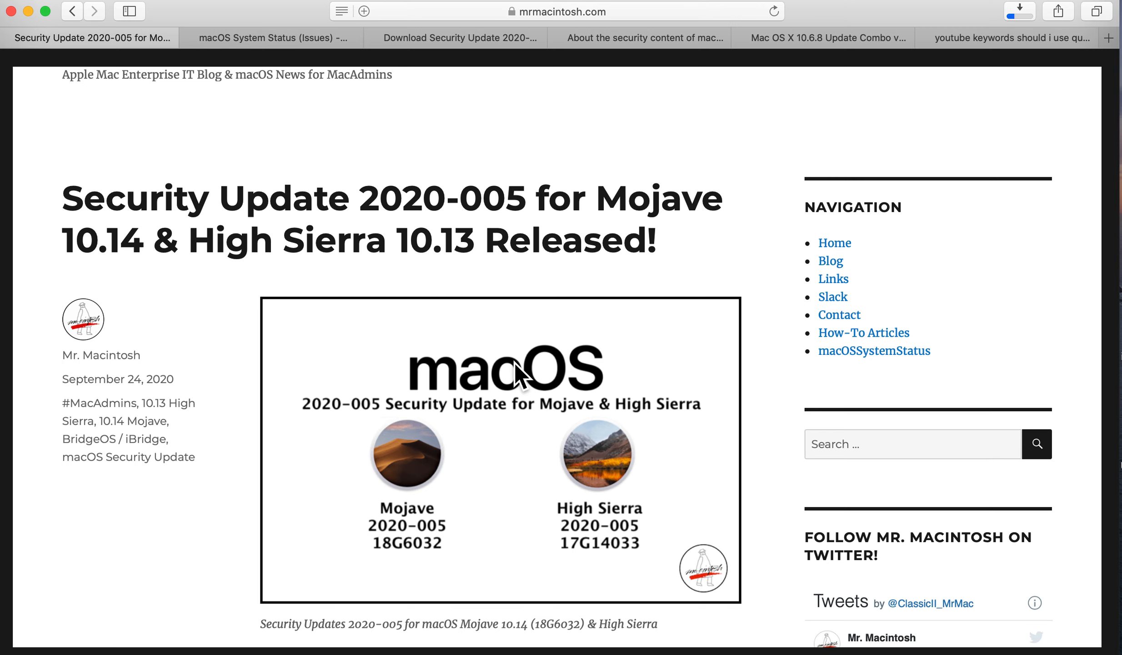
pyautogui.scroll(-3)
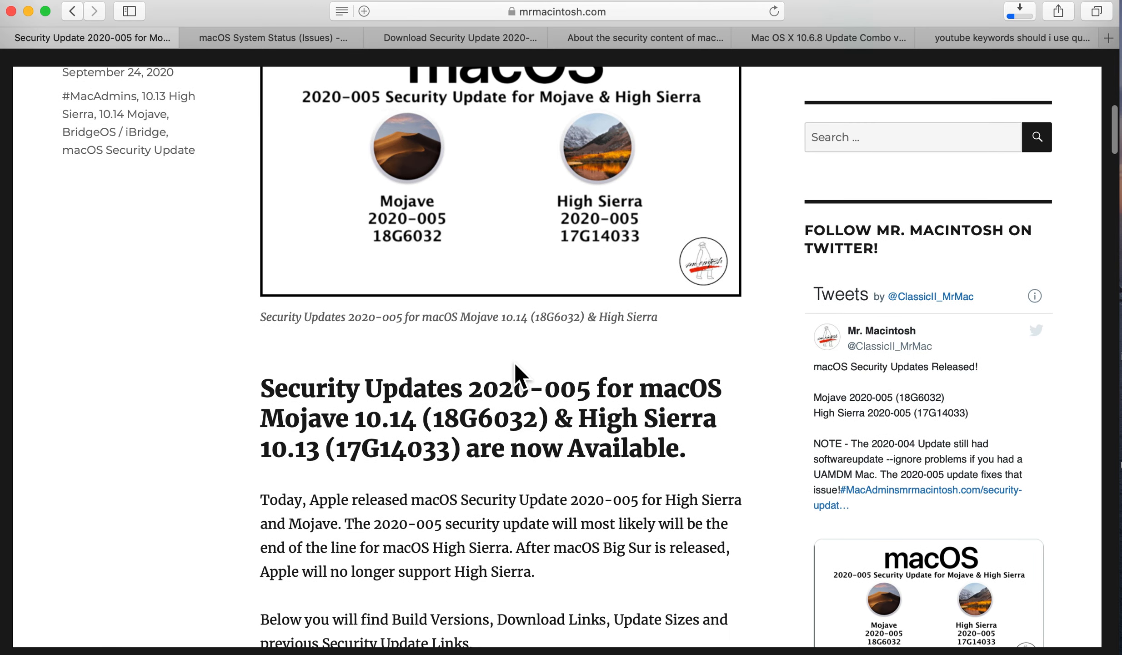
pyautogui.scroll(-3)
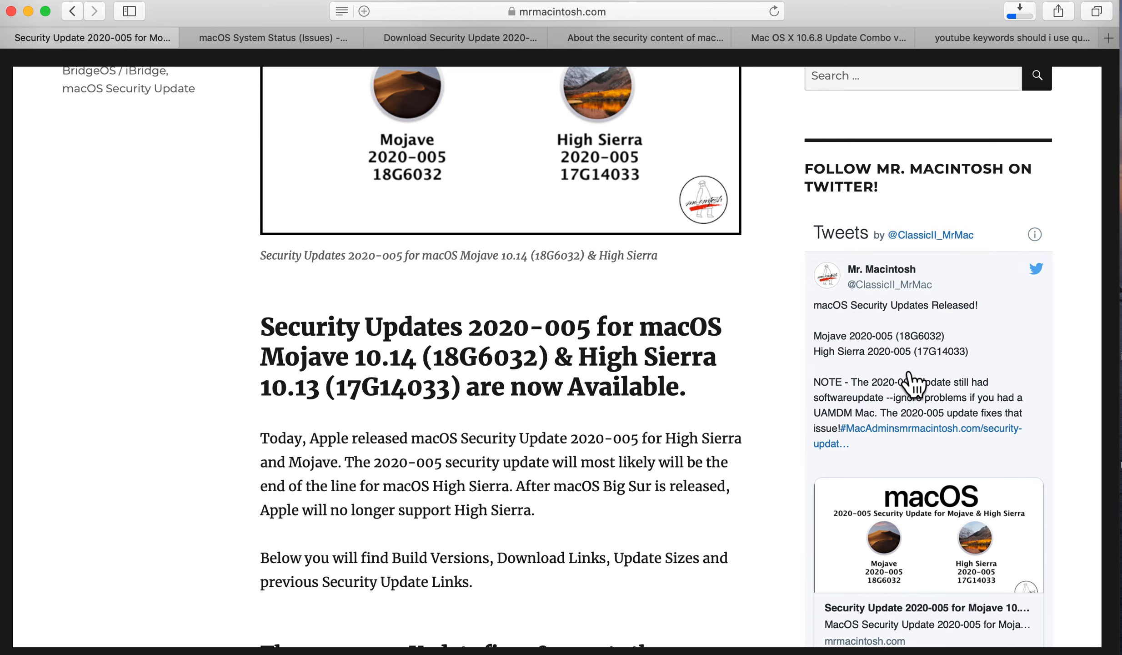
pyautogui.scroll(-3)
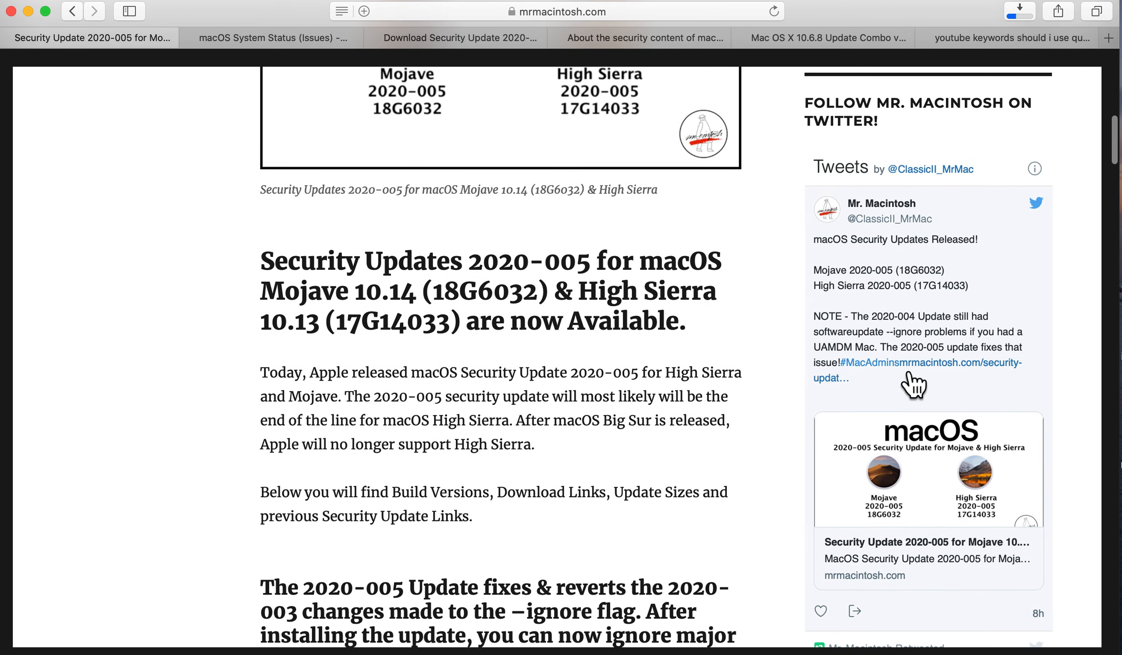